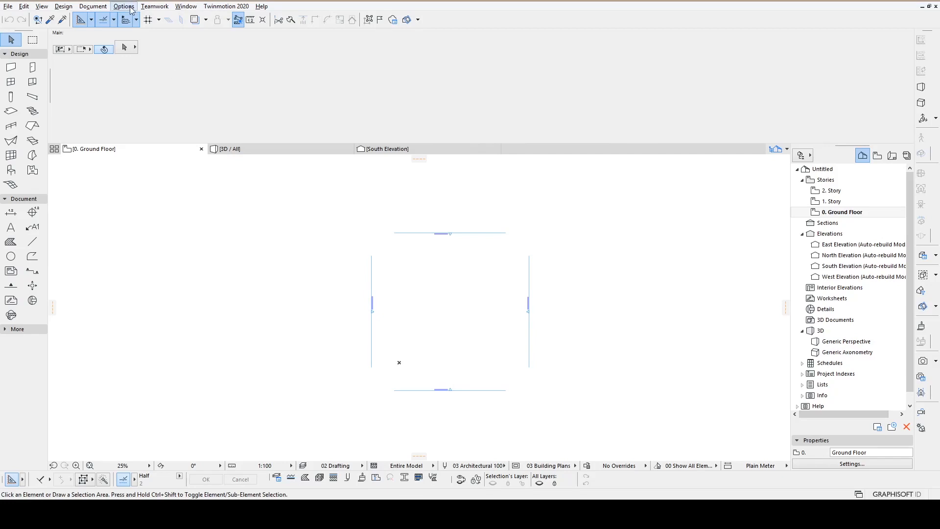
Change the project's Working Units length unit from millimetres to centimetres.
{"action": "left_click", "coordinate": [123, 6]}
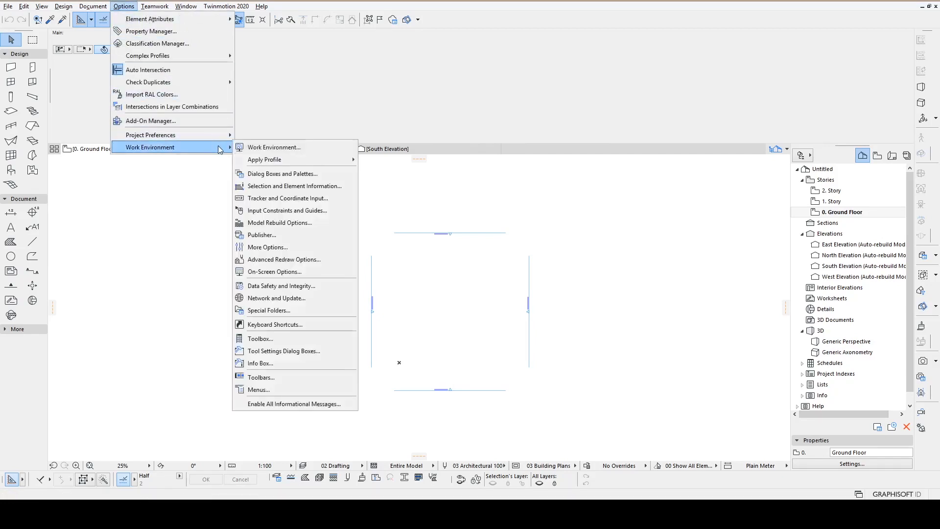
{"action": "mouse_move", "coordinate": [150, 134]}
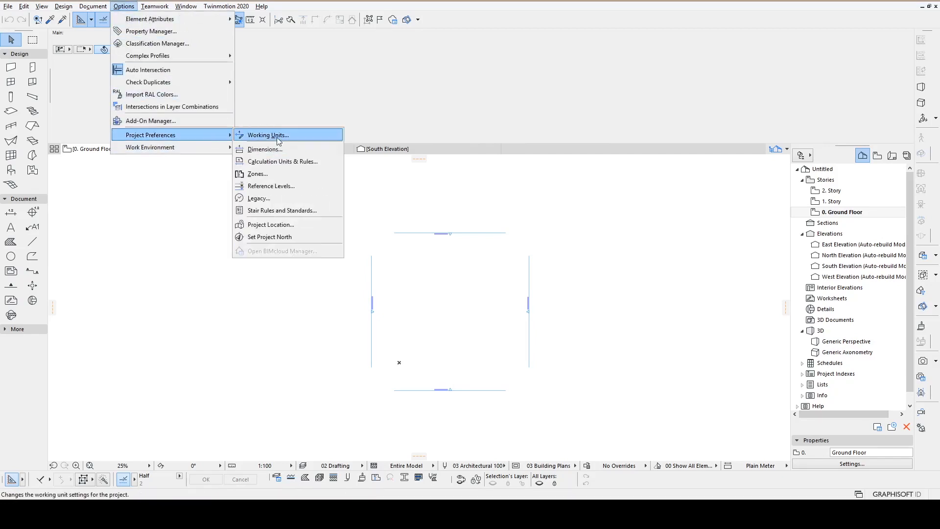
{"action": "left_click", "coordinate": [266, 134]}
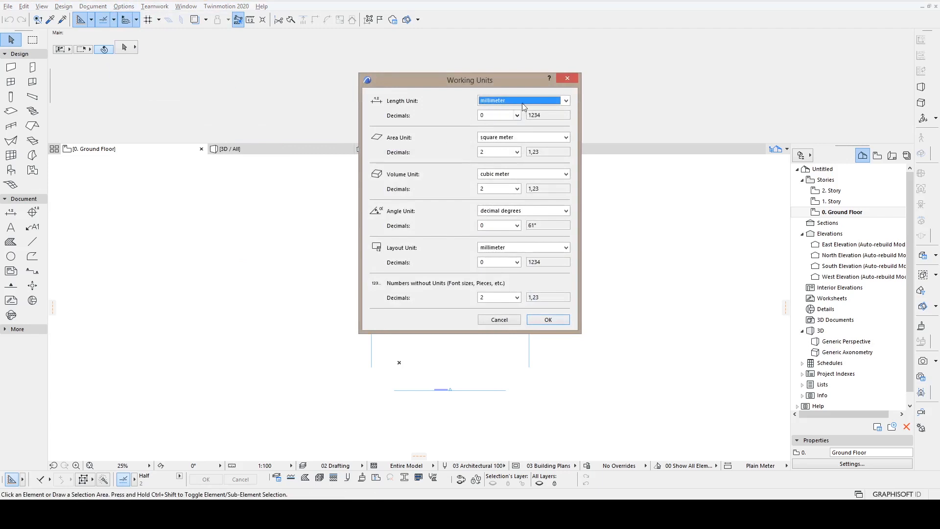
{"action": "left_click", "coordinate": [521, 100]}
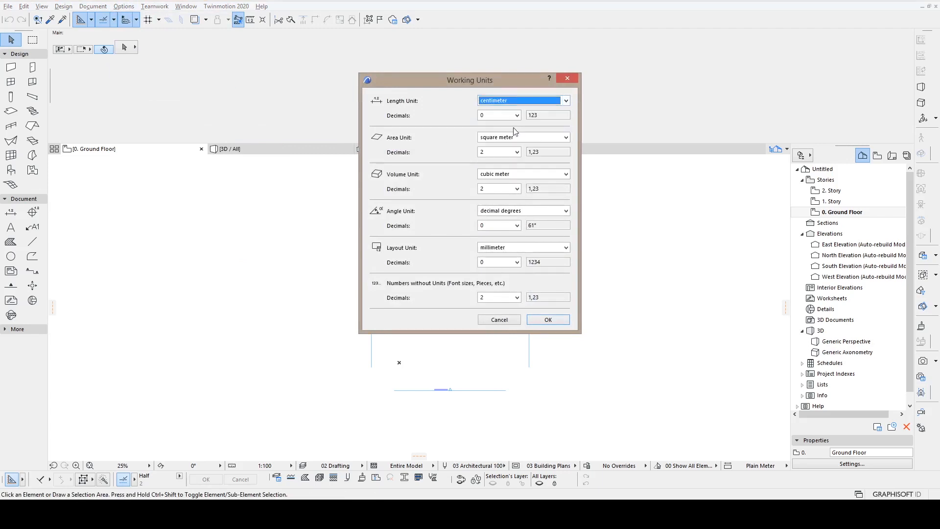
{"action": "left_click", "coordinate": [547, 320]}
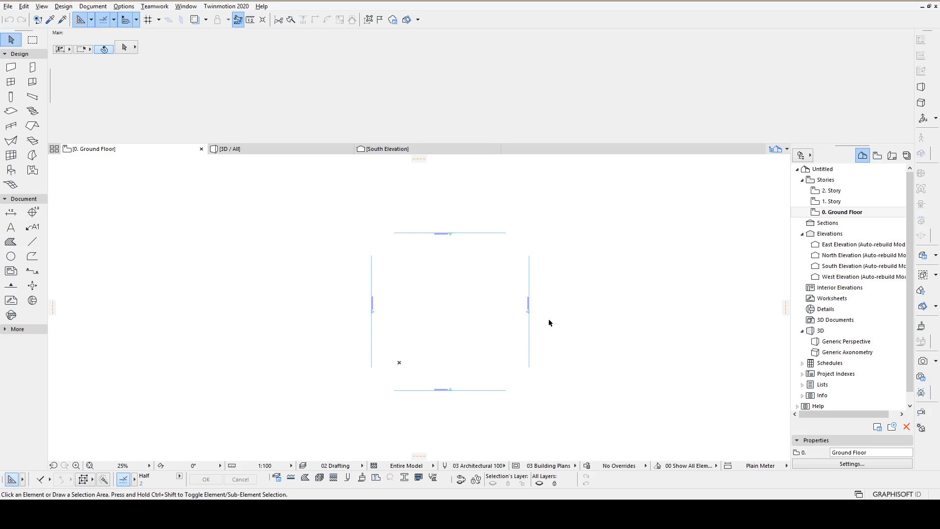
{"action": "mouse_move", "coordinate": [33, 240]}
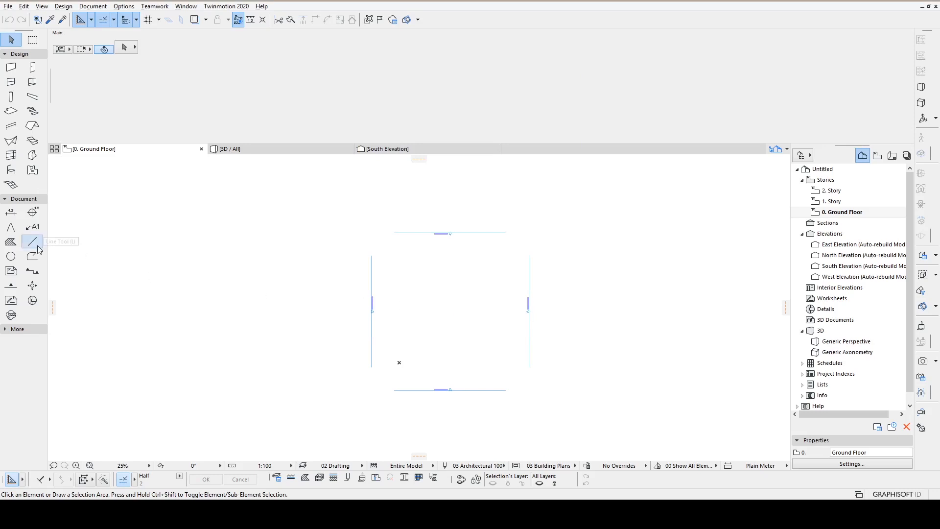
Draft vertical and horizontal 2D lines forming the rectangular stair section grid.
{"action": "left_click", "coordinate": [33, 241]}
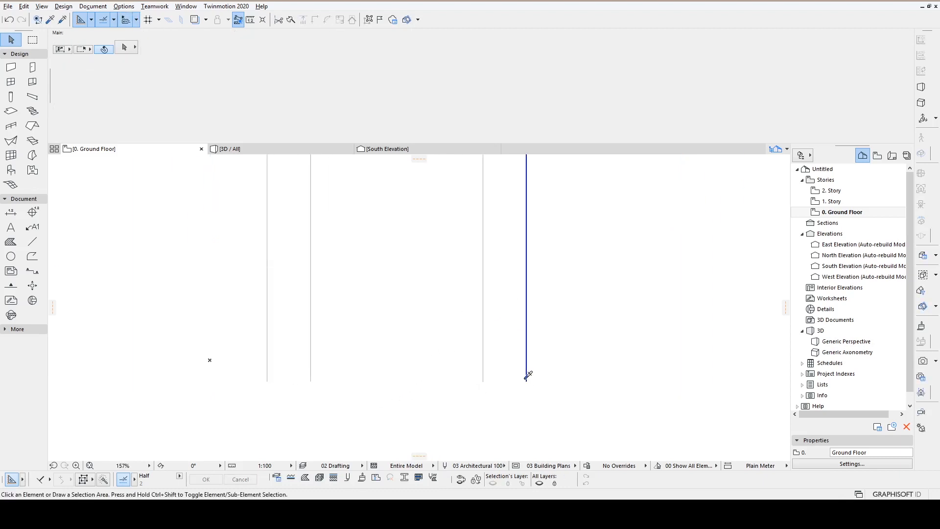
{"action": "left_click", "coordinate": [33, 241]}
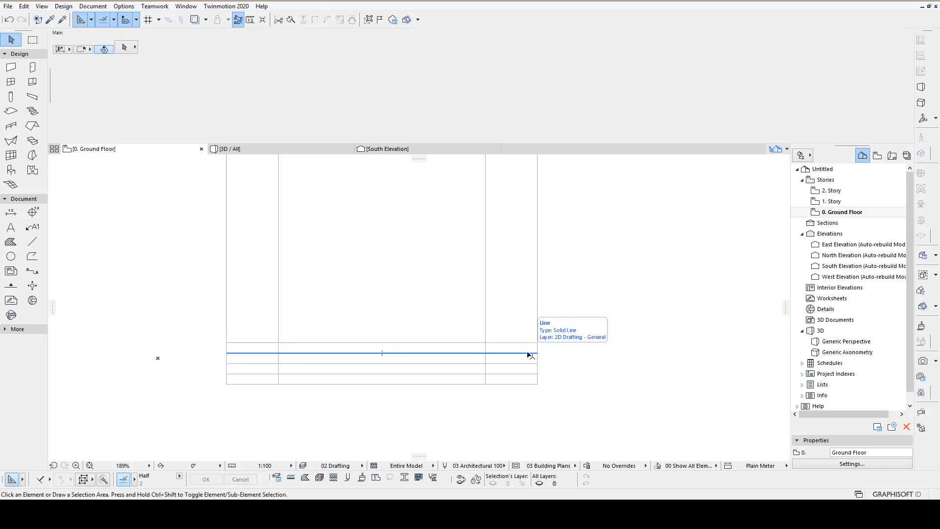
Draw two parallel diagonal lines across the grid marking the ramp incline.
{"action": "left_click", "coordinate": [33, 241]}
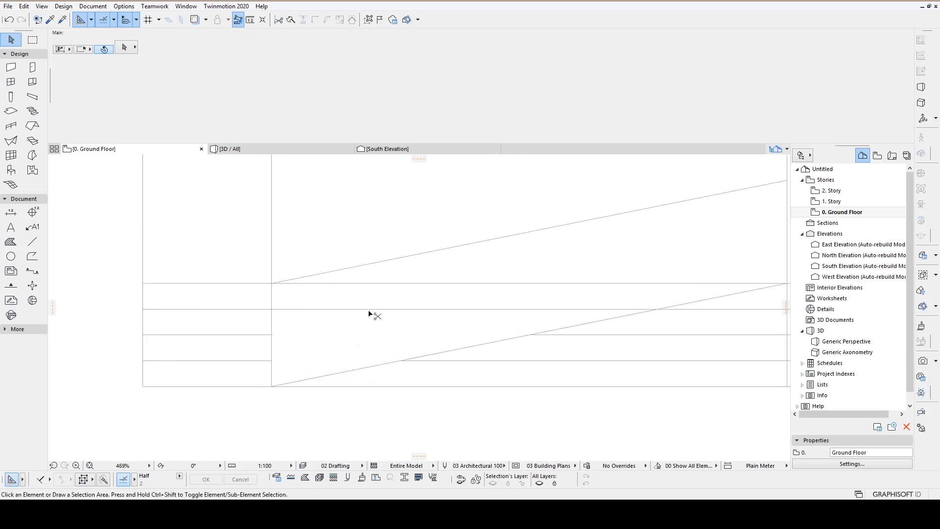
{"action": "scroll", "scroll_direction": "down", "scroll_amount": 3}
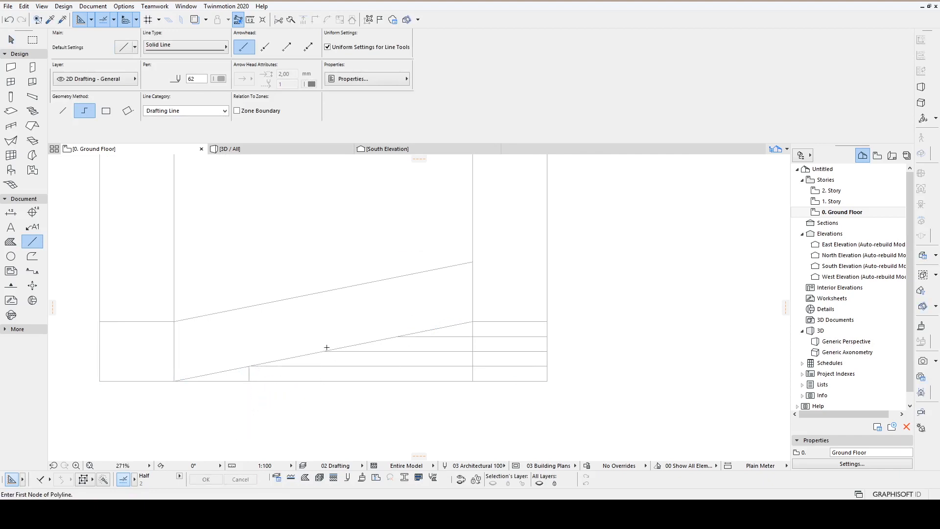
Trace stepped tread-and-riser polylines under the lower and upper sloped lines.
{"action": "left_click", "coordinate": [326, 347]}
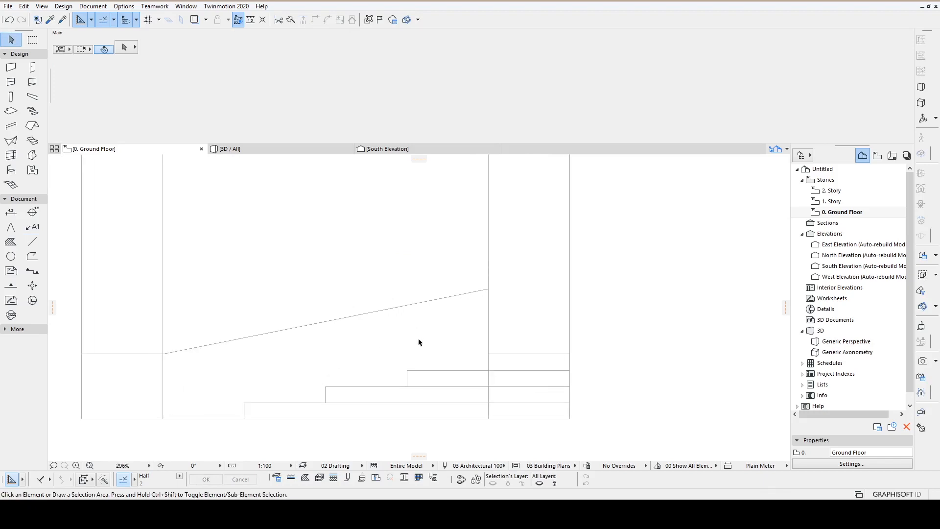
{"action": "mouse_move", "coordinate": [366, 336]}
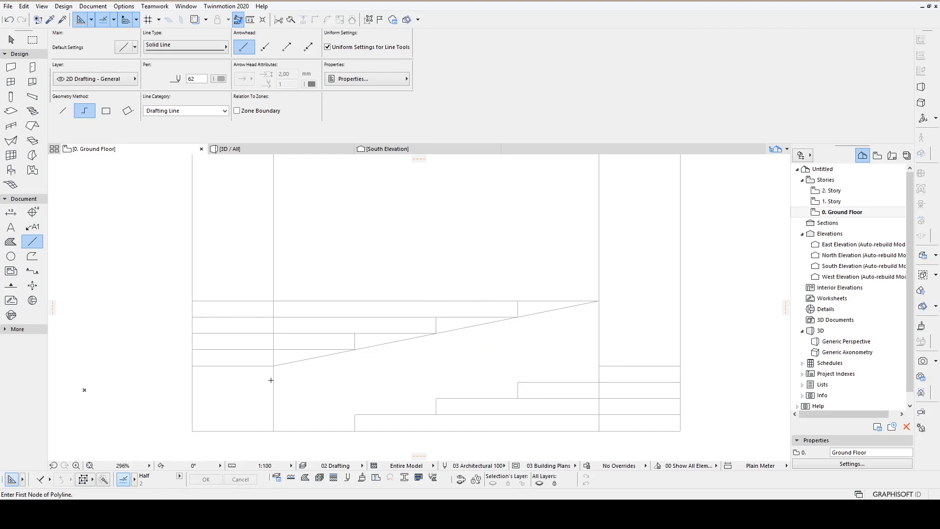
{"action": "left_click", "coordinate": [11, 39]}
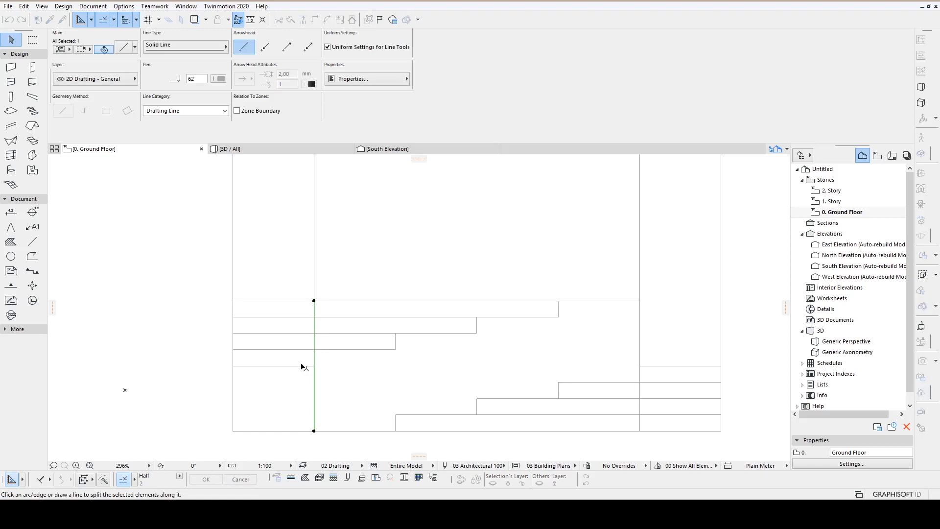
Split the vertical line at the step edges and remove the piece crossing the upper treads.
{"action": "left_click", "coordinate": [313, 348]}
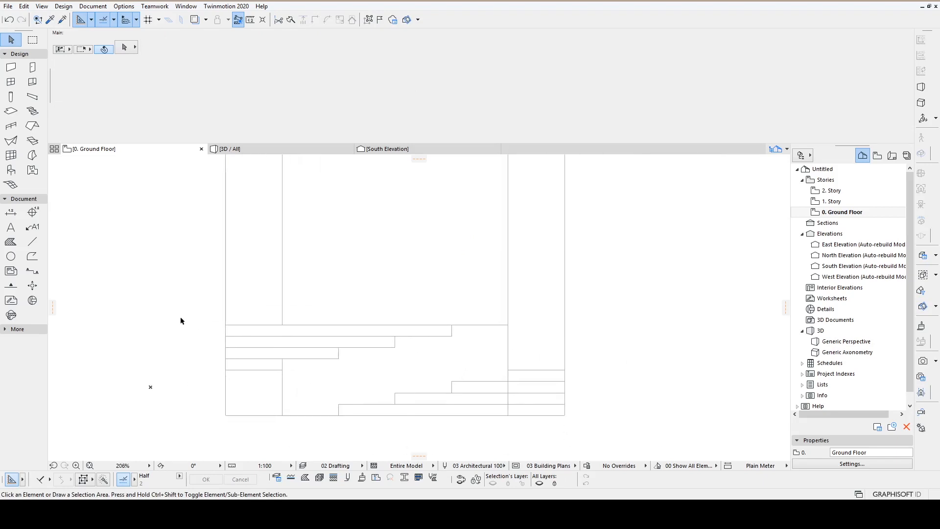
{"action": "mouse_move", "coordinate": [394, 343]}
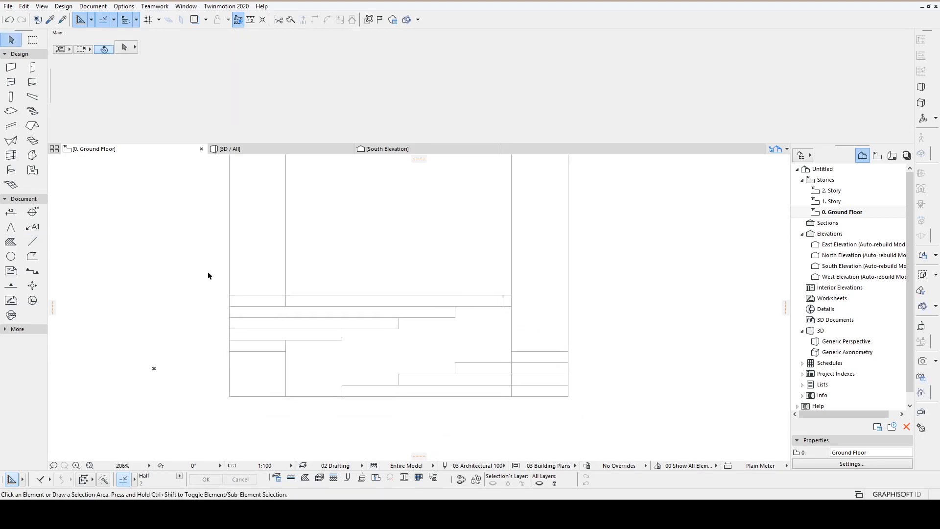
Select all stair lines and mirror a copy of them above the original.
{"action": "left_click_drag", "start_coordinate": [174, 273], "coordinate": [640, 427]}
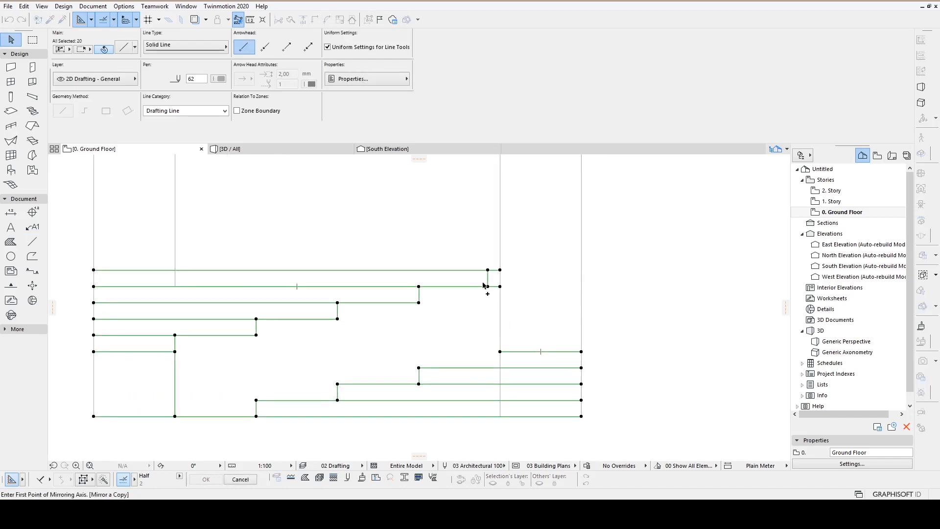
{"action": "right_click", "coordinate": [485, 278]}
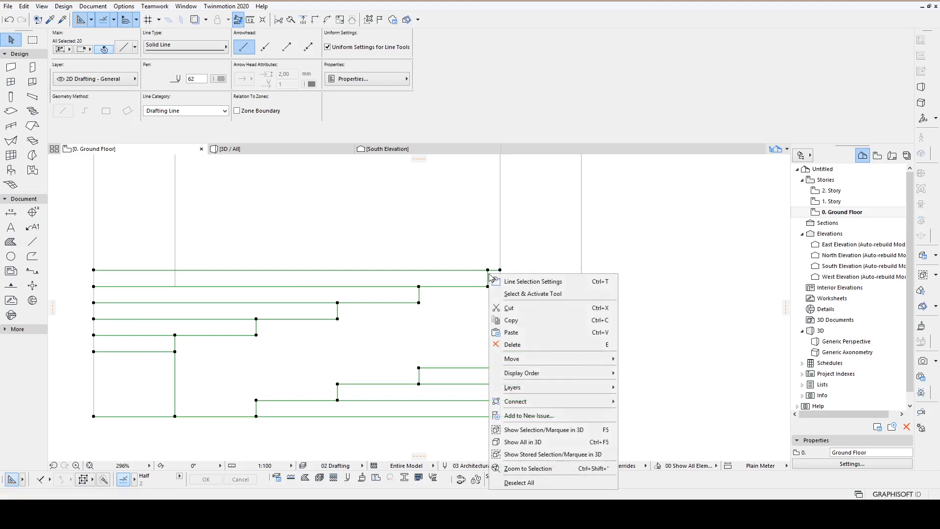
{"action": "mouse_move", "coordinate": [547, 373]}
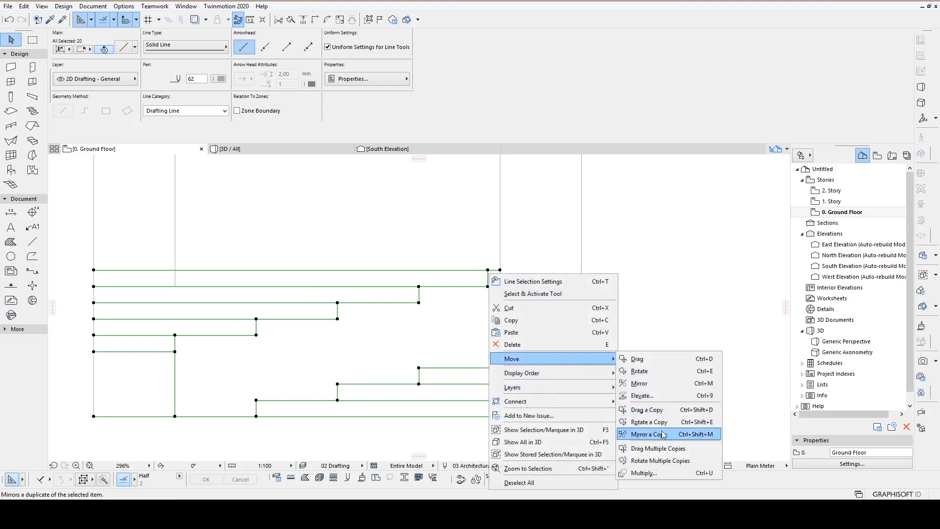
{"action": "left_click", "coordinate": [648, 433]}
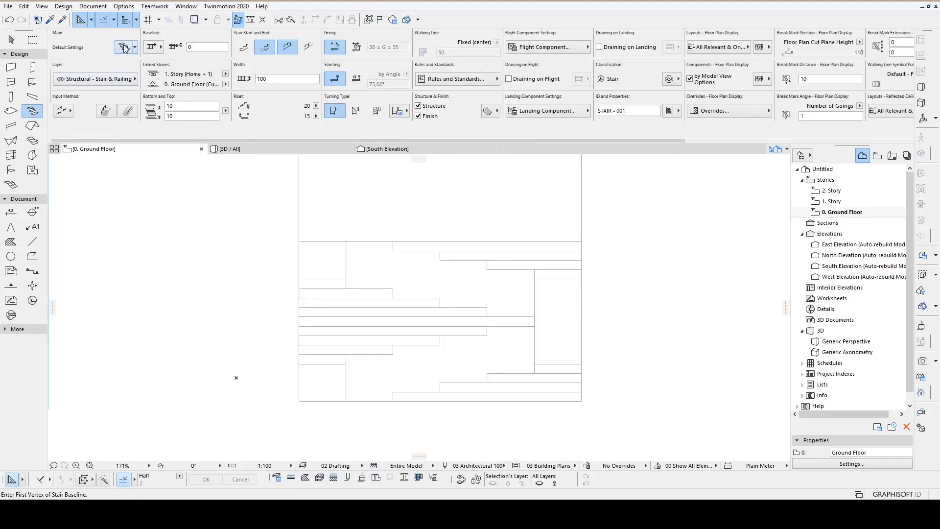
Give the default stair flights Concrete - Structural material with Concrete - 02 override surfaces.
{"action": "left_click", "coordinate": [123, 47]}
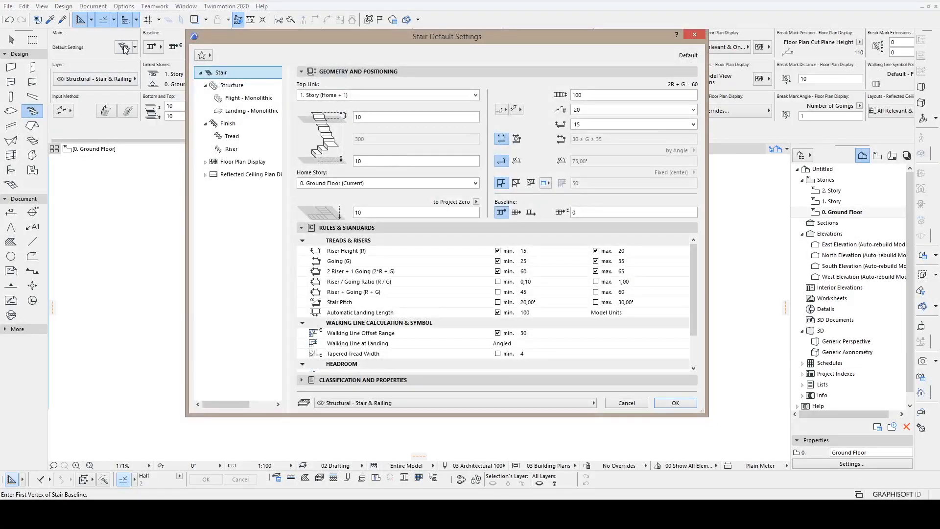
{"action": "left_click", "coordinate": [227, 123]}
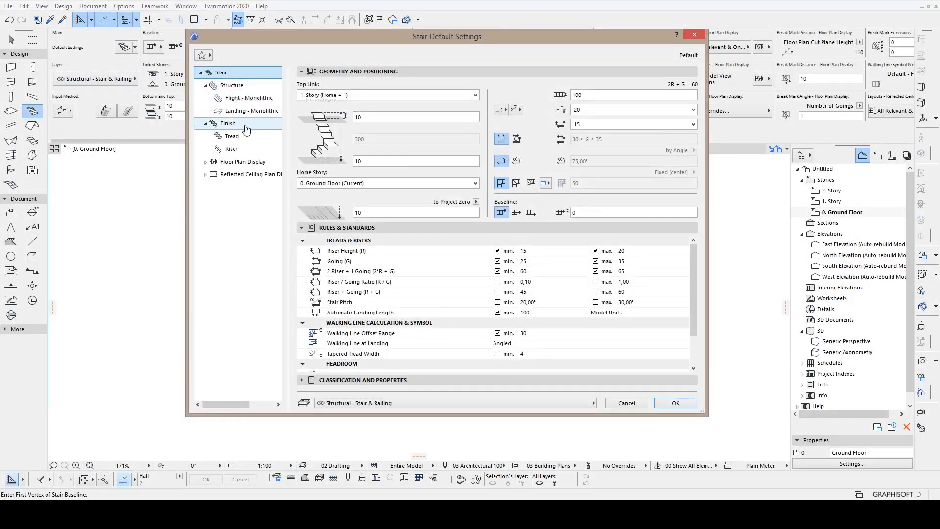
{"action": "left_click", "coordinate": [227, 123]}
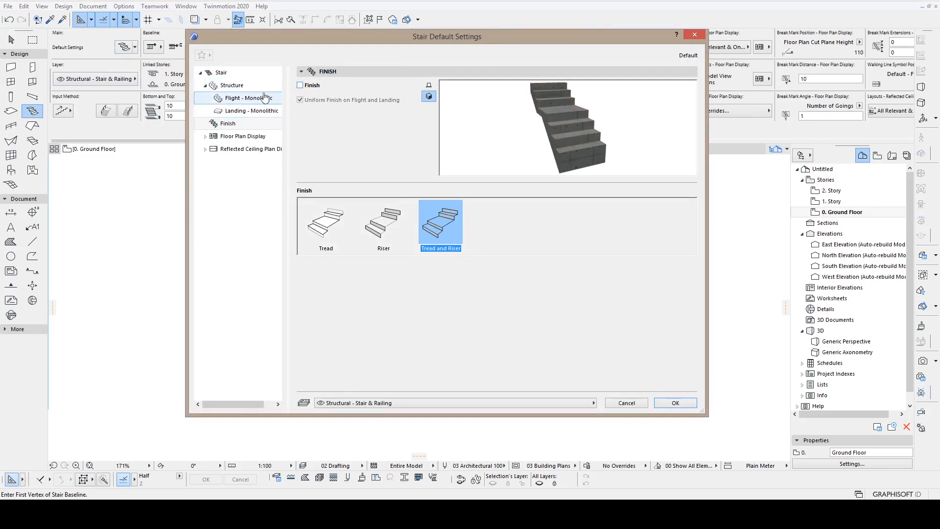
{"action": "left_click", "coordinate": [246, 98]}
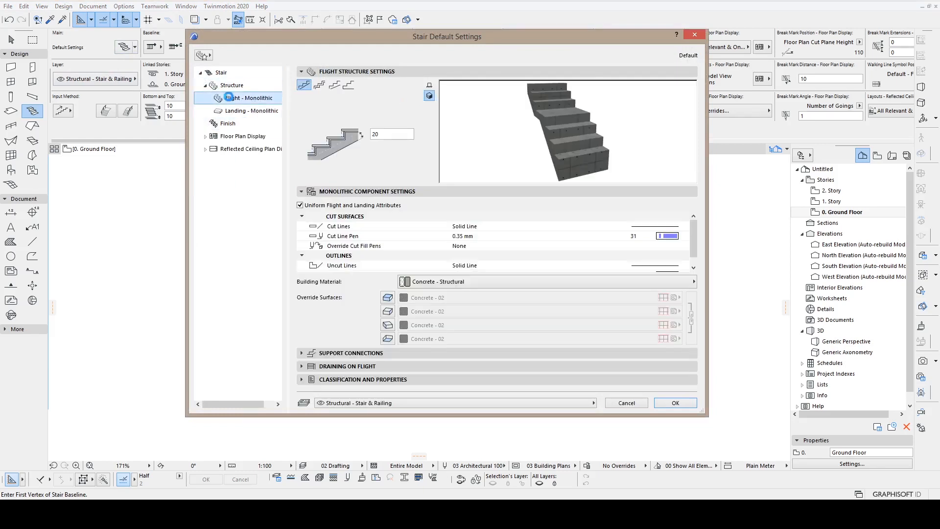
{"action": "left_click", "coordinate": [348, 85]}
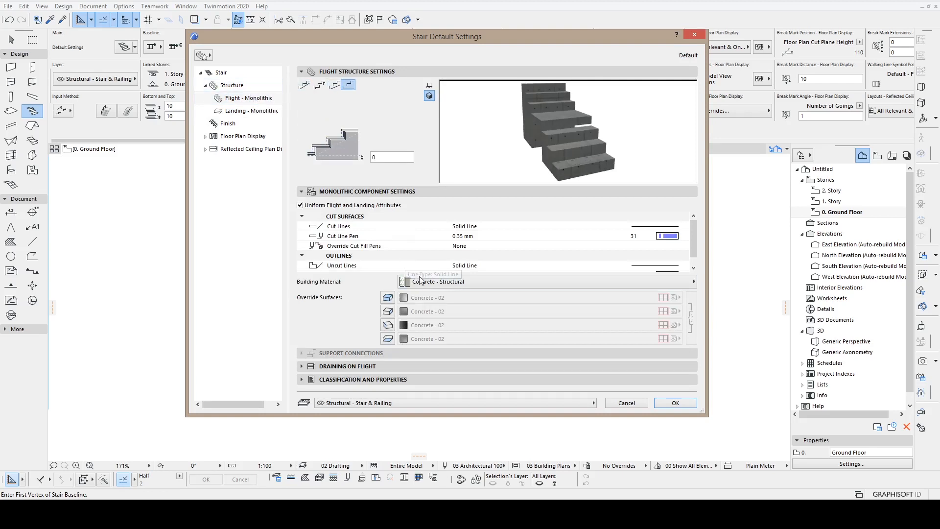
{"action": "left_click", "coordinate": [539, 281]}
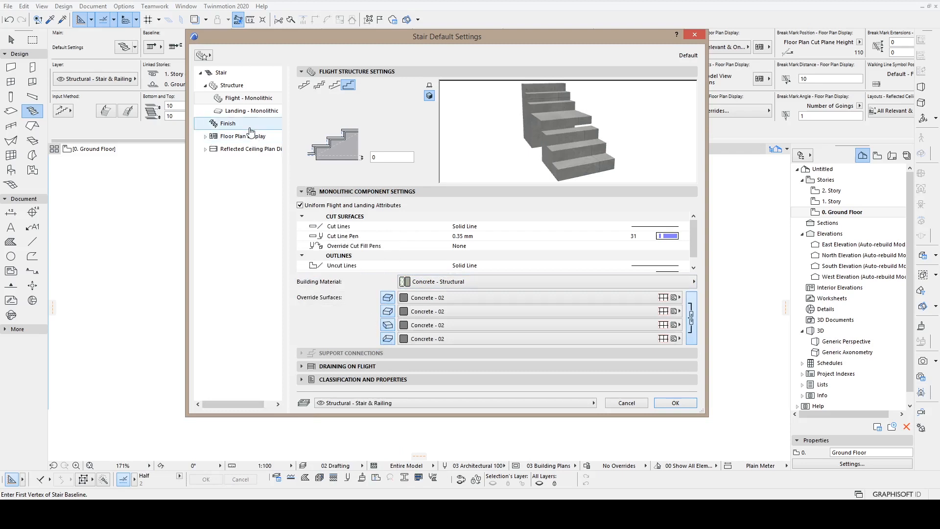
{"action": "left_click", "coordinate": [222, 72]}
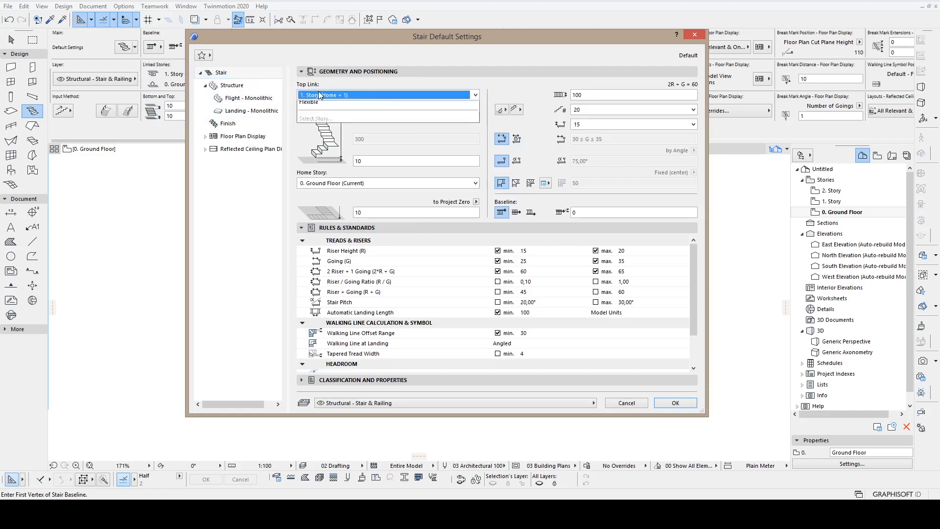
Unlink the stair top and set 4 risers of 16 for a 64 total height.
{"action": "left_click", "coordinate": [383, 101]}
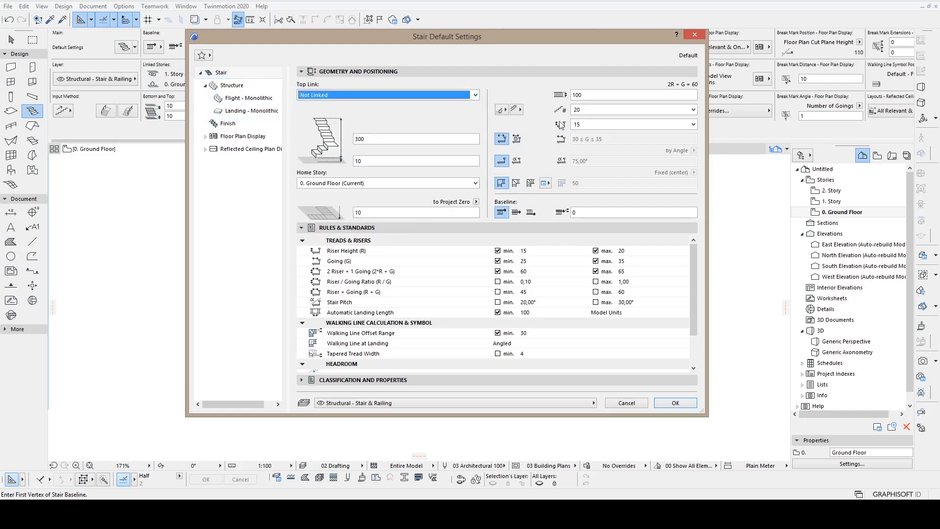
{"action": "left_click", "coordinate": [693, 123]}
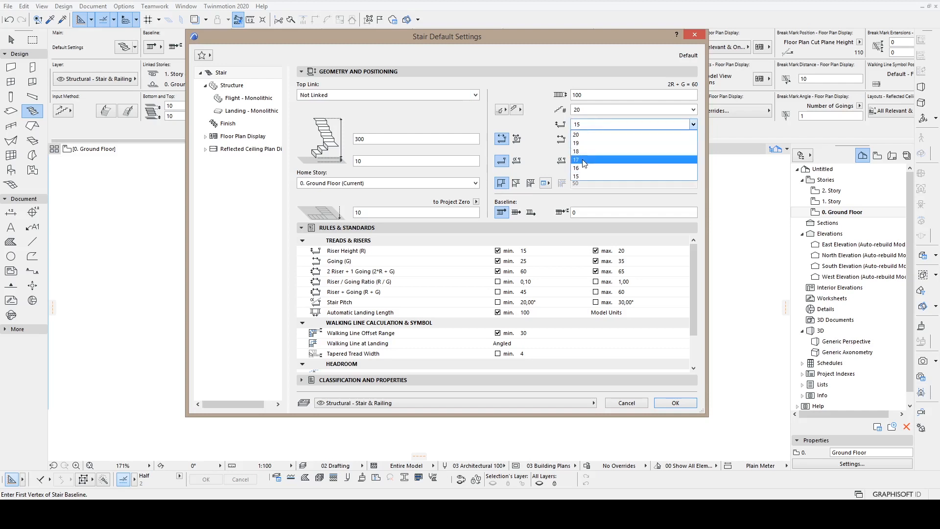
{"action": "left_click", "coordinate": [574, 160]}
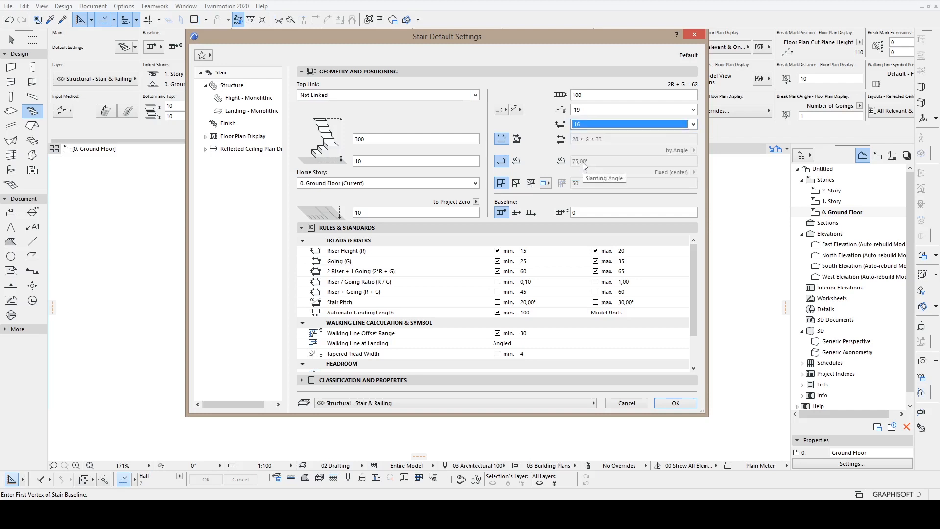
{"action": "left_click", "coordinate": [692, 110]}
{"action": "type", "text": "64"}
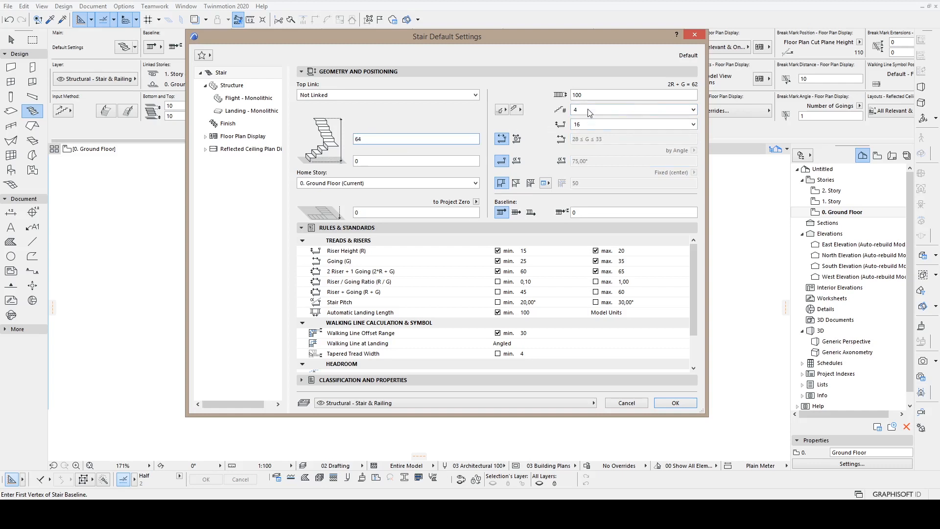
{"action": "left_click", "coordinate": [630, 110]}
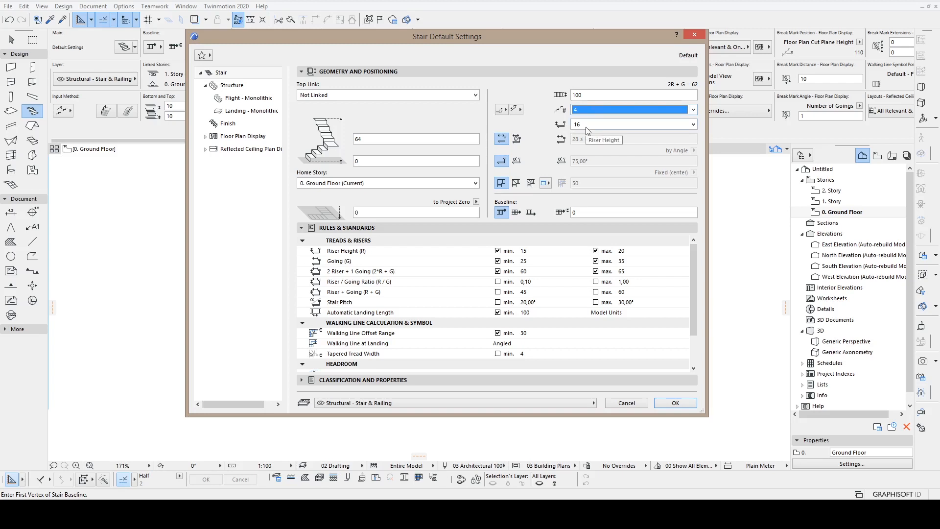
{"action": "mouse_move", "coordinate": [596, 94]}
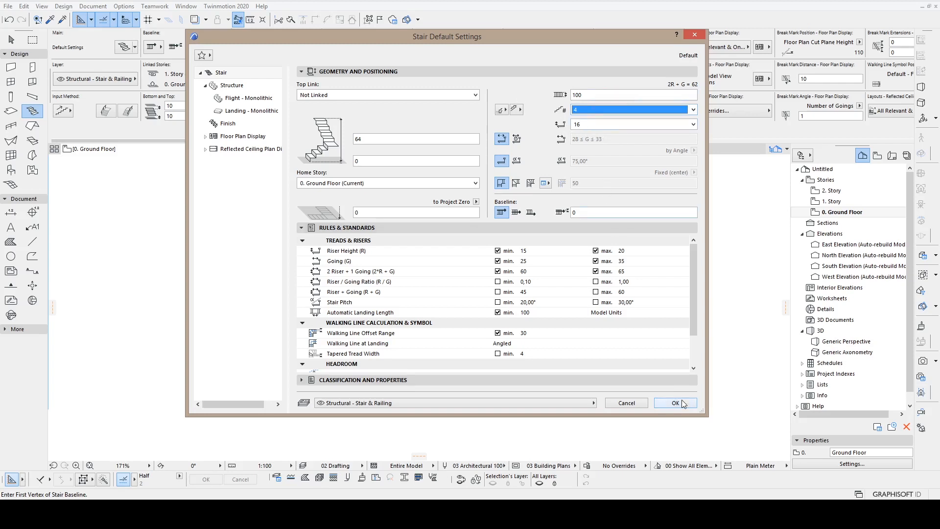
{"action": "left_click", "coordinate": [675, 403]}
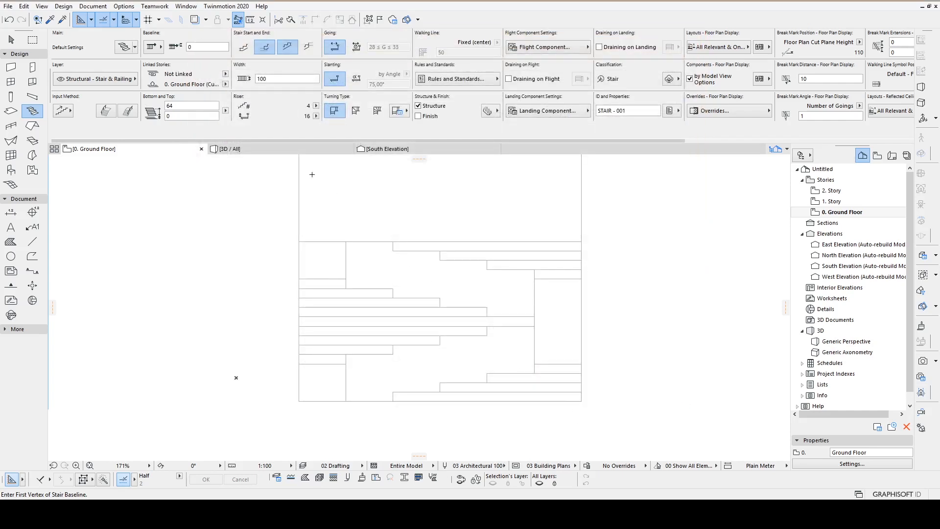
Place a four-riser stair at the lower-right corner of the drafted outline.
{"action": "left_click", "coordinate": [63, 110]}
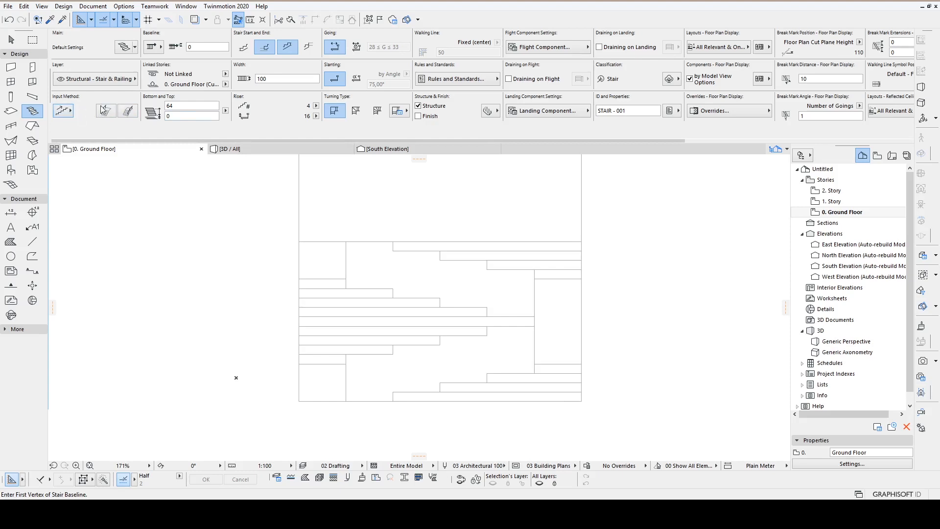
{"action": "mouse_move", "coordinate": [127, 101]}
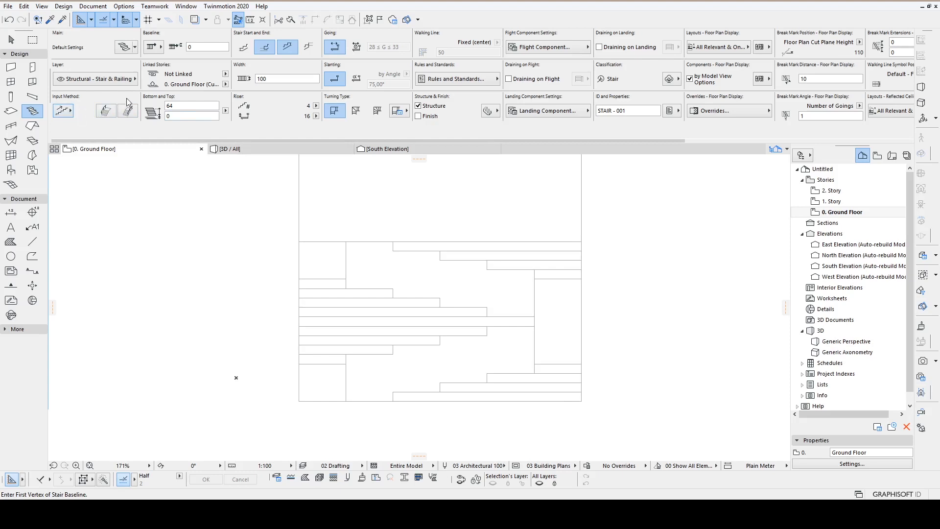
{"action": "left_click", "coordinate": [153, 47]}
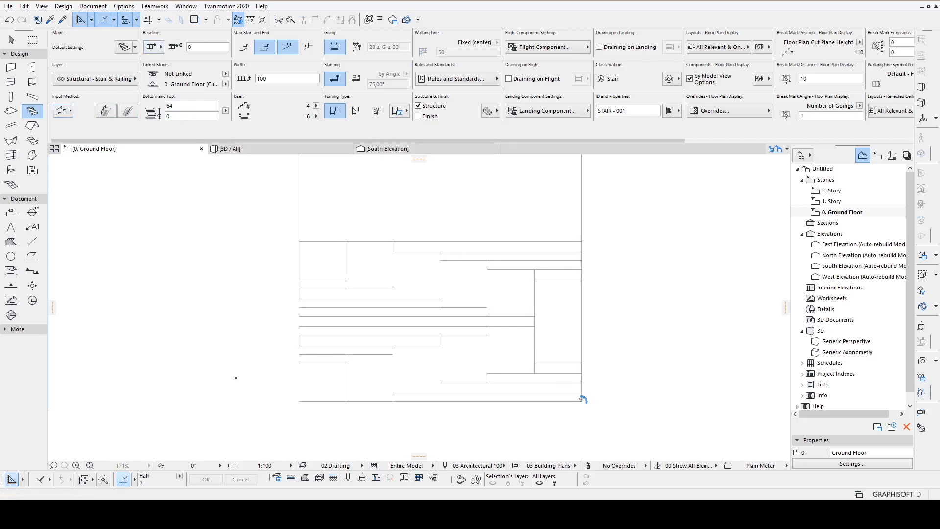
{"action": "left_click", "coordinate": [580, 399]}
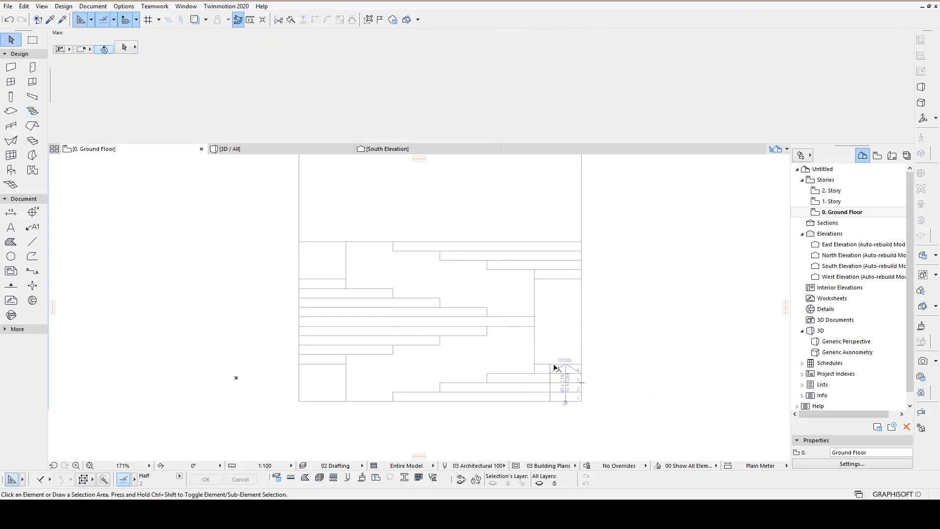
Select the placed stair and set its width to 600 and total height to 160.
{"action": "left_click", "coordinate": [563, 384]}
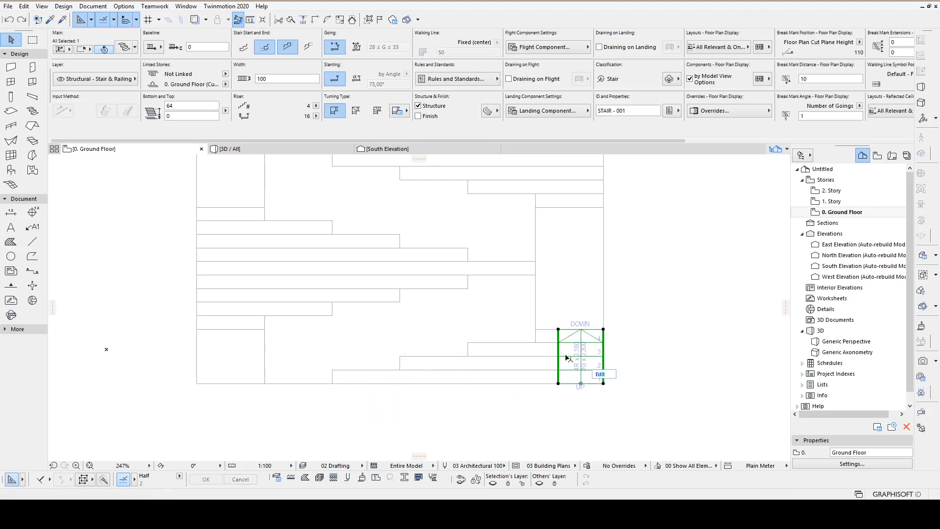
{"action": "left_click", "coordinate": [286, 79]}
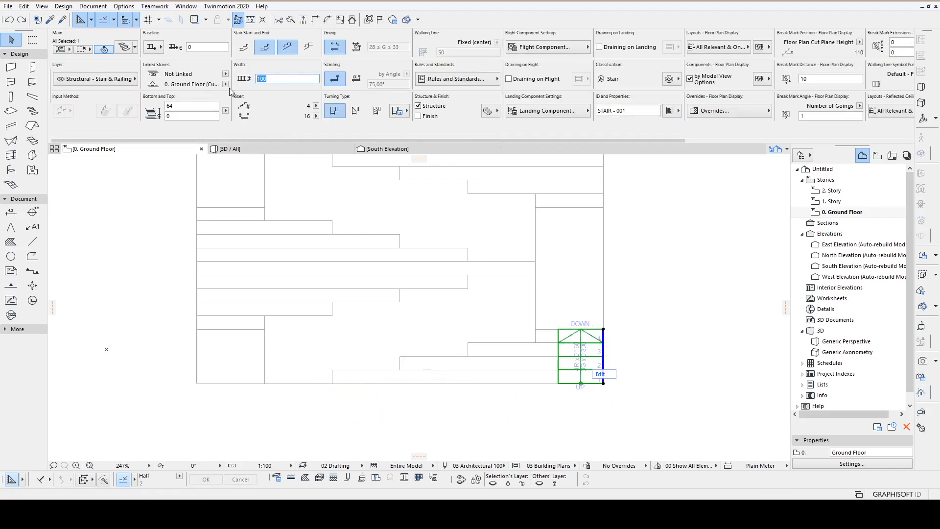
{"action": "type", "text": "600"}
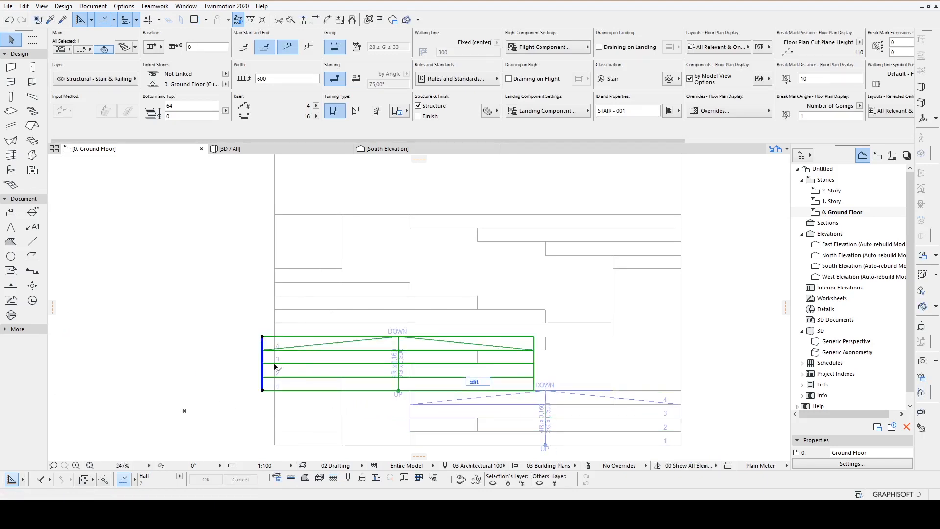
{"action": "mouse_move", "coordinate": [192, 106]}
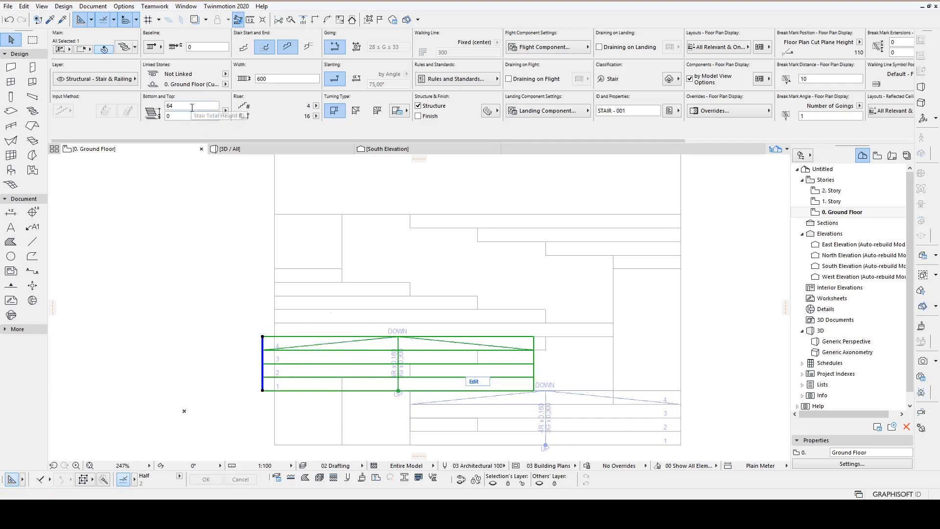
{"action": "type", "text": "160"}
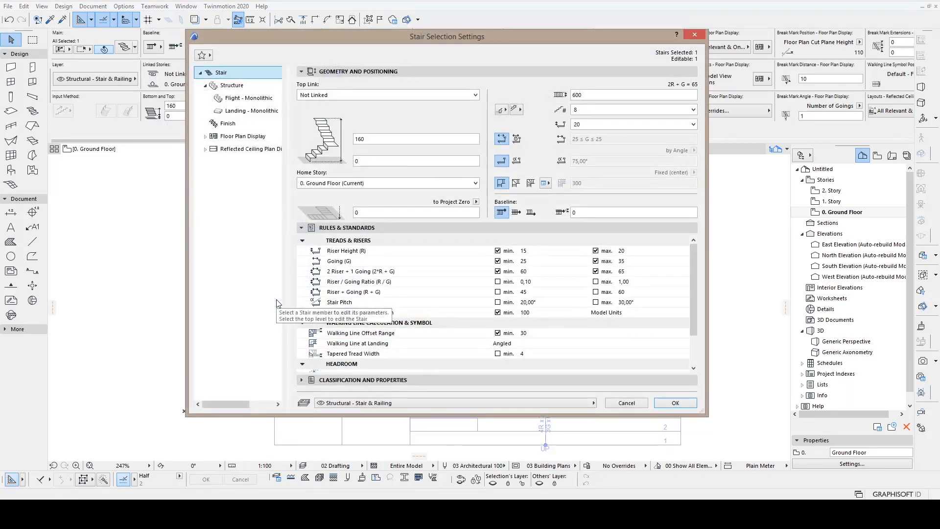
Set the widened stair to 10 risers of 16 in Stair Selection Settings and apply it.
{"action": "left_click", "coordinate": [690, 109]}
{"action": "type", "text": "10"}
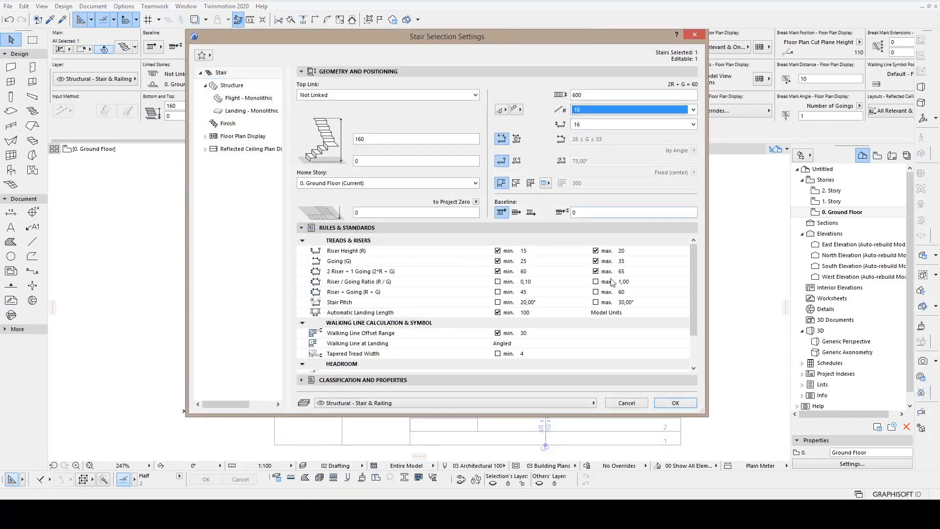
{"action": "left_click", "coordinate": [675, 402]}
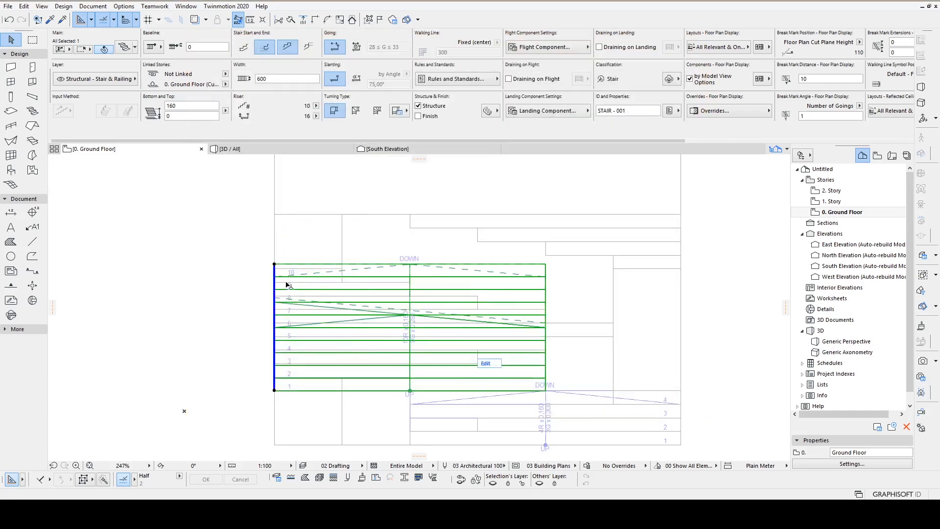
{"action": "scroll", "scroll_direction": "down", "scroll_amount": 3}
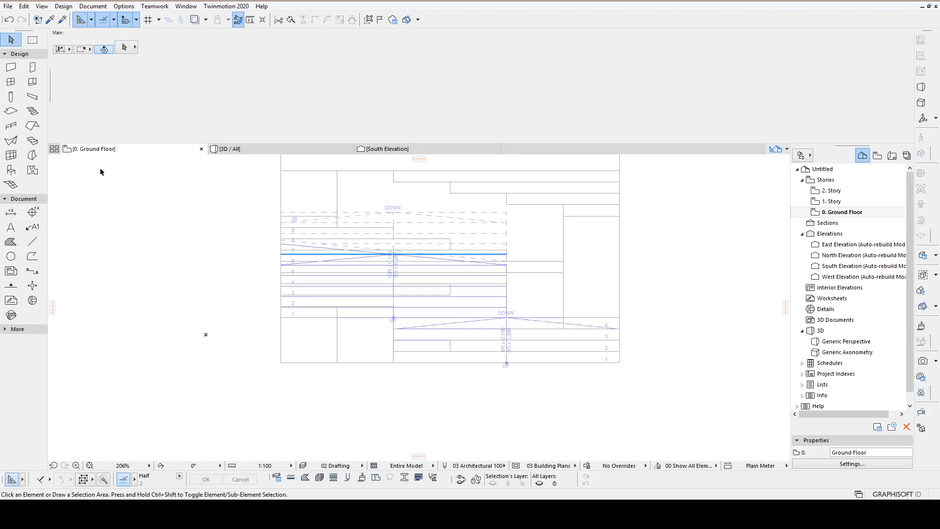
{"action": "mouse_move", "coordinate": [11, 126]}
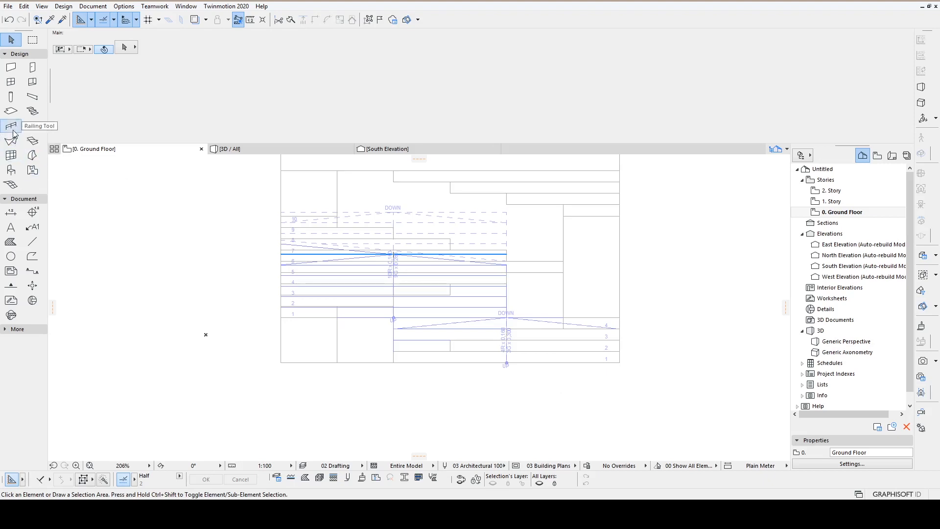
Set up the Roof tool with Concrete structure, 45° pitch, 42 thickness, and Roof Edge Angle.
{"action": "left_click", "coordinate": [11, 125]}
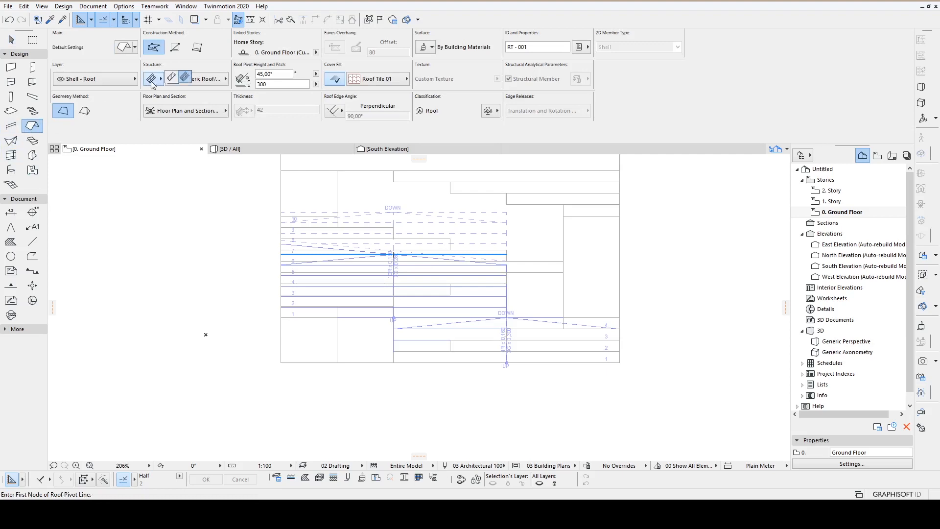
{"action": "left_click", "coordinate": [186, 78]}
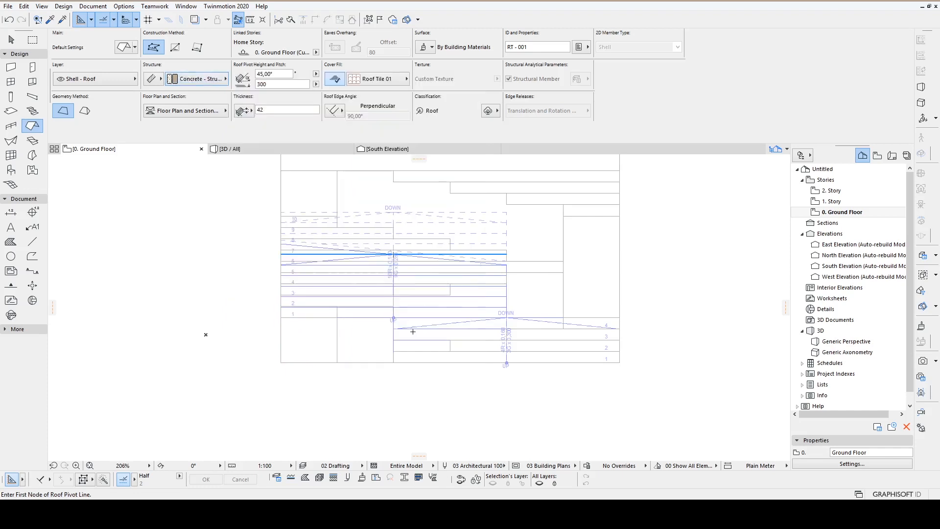
{"action": "mouse_move", "coordinate": [335, 109]}
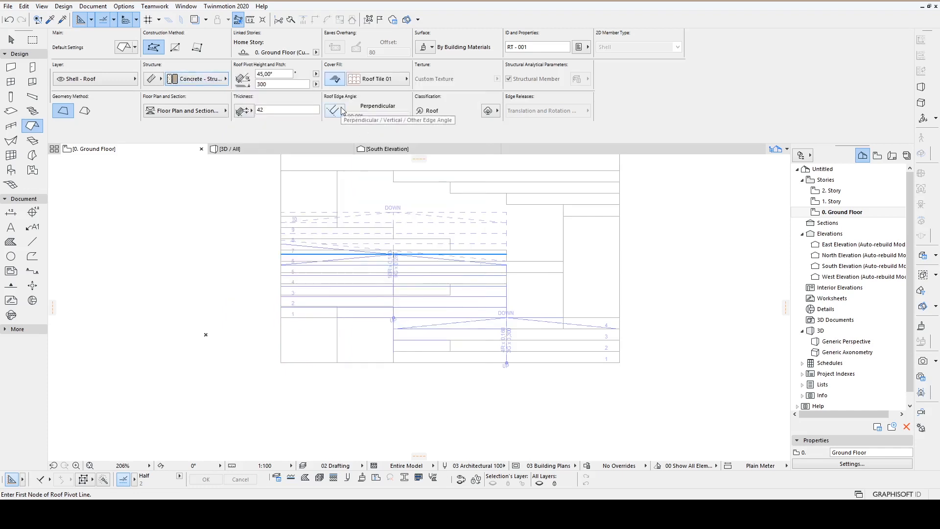
{"action": "left_click", "coordinate": [425, 47]}
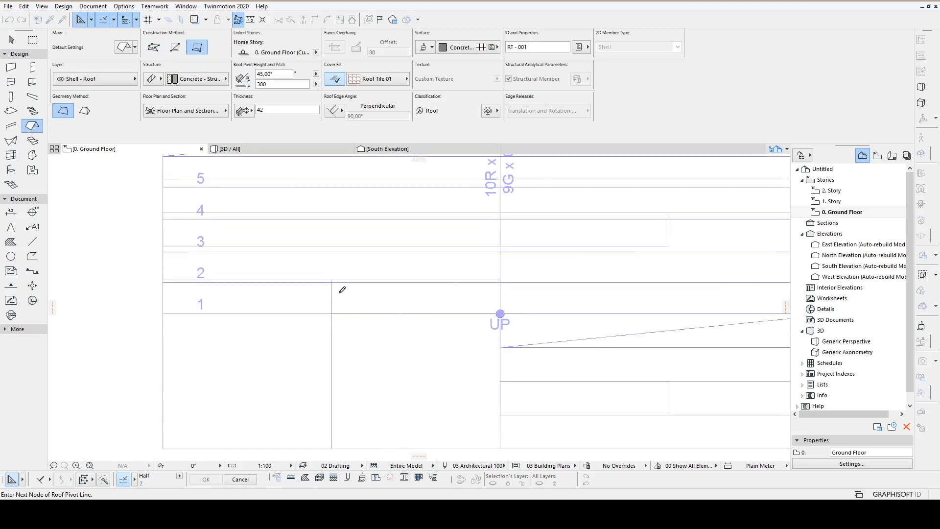
Place the roof pivot line near the UP marker and draw the stepped roof polygon.
{"action": "left_click", "coordinate": [331, 448]}
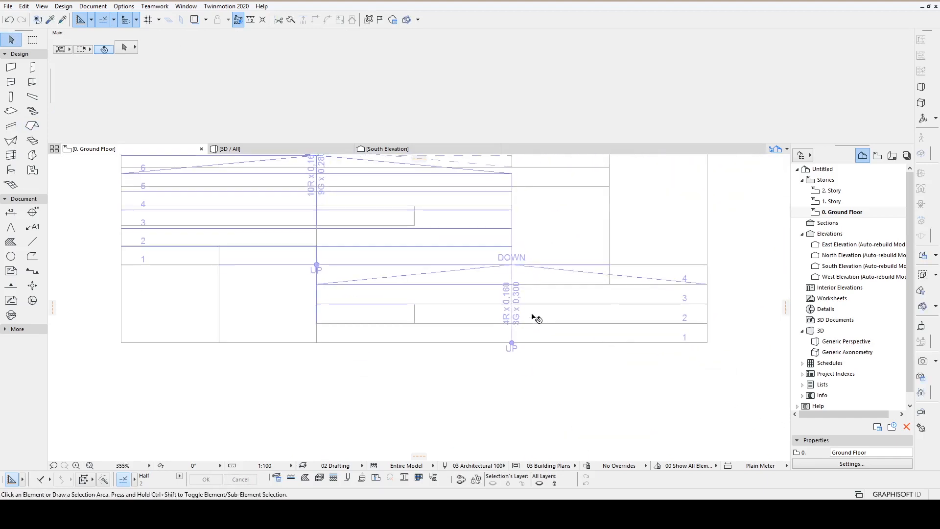
Set the stair roof's Floor Plan Display to Overhead All and its edge angle to Vertical.
{"action": "left_click", "coordinate": [833, 201]}
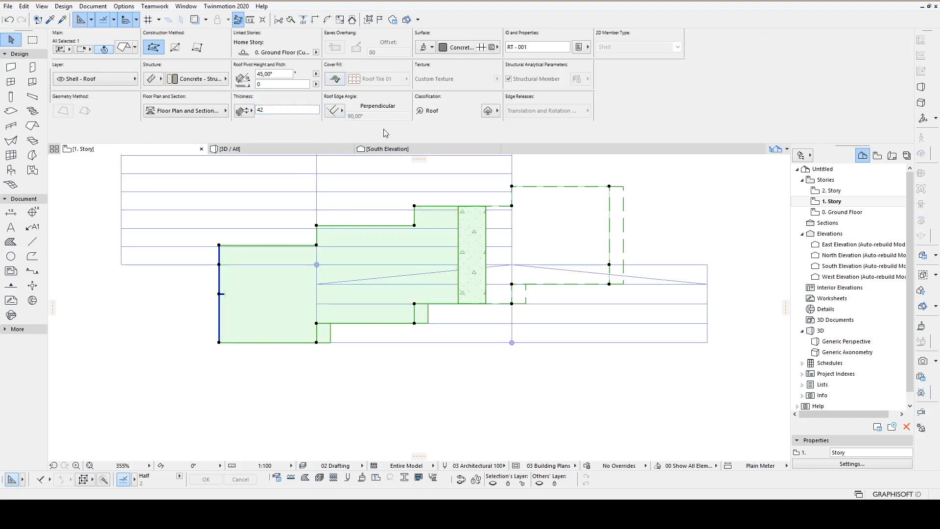
{"action": "left_click", "coordinate": [841, 211]}
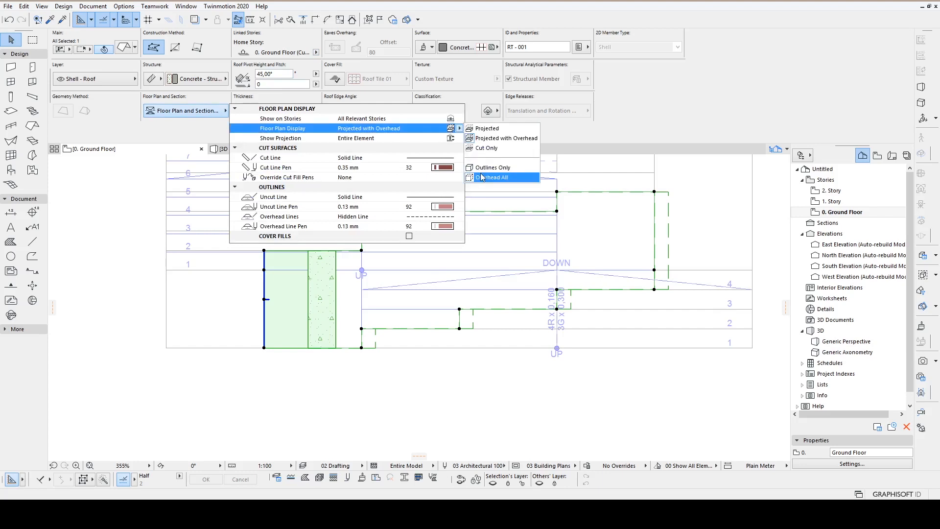
{"action": "left_click", "coordinate": [493, 177]}
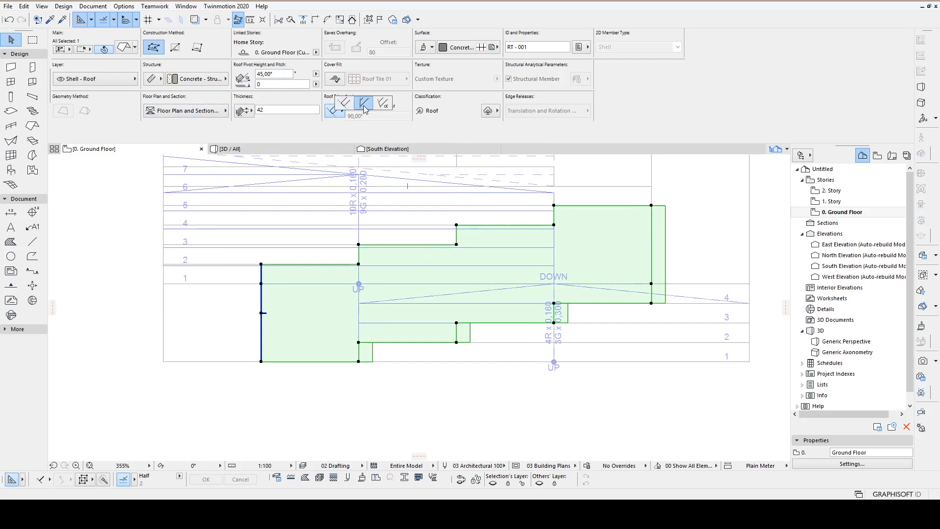
{"action": "left_click", "coordinate": [363, 103]}
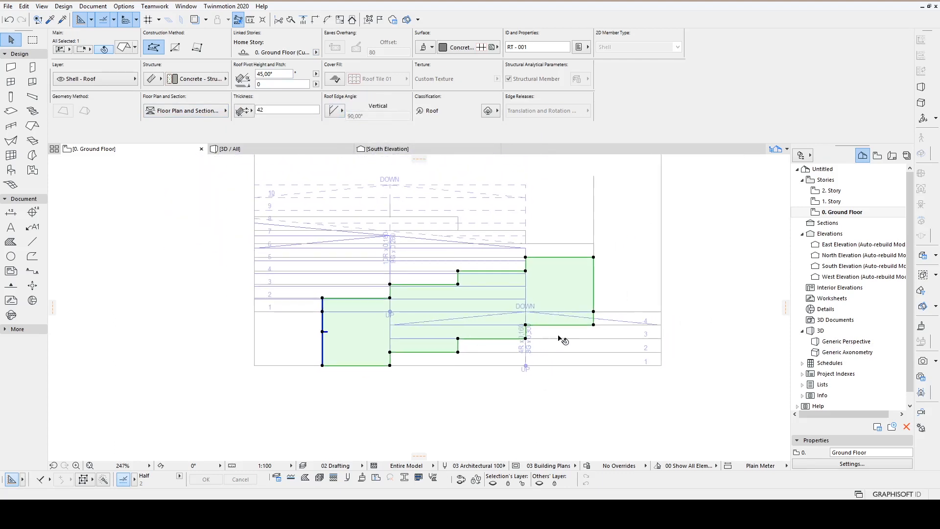
{"action": "mouse_move", "coordinate": [592, 320]}
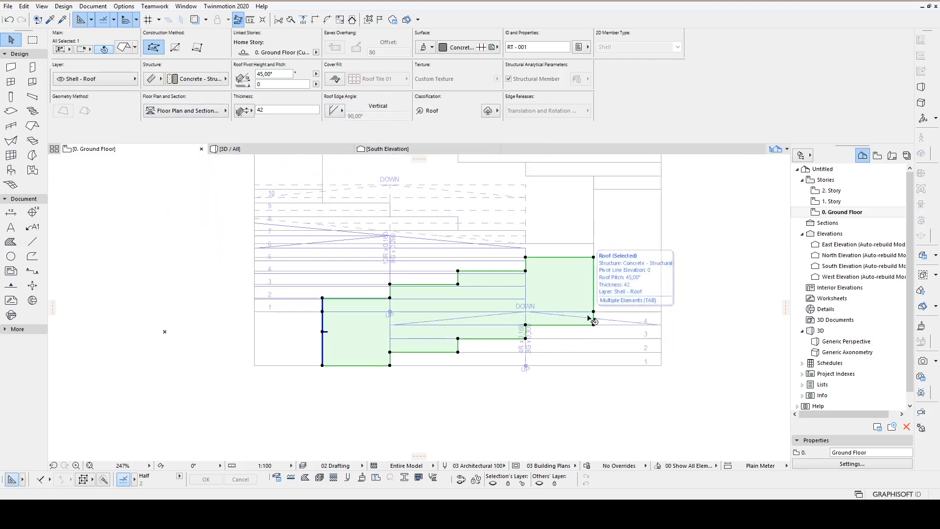
{"action": "left_click", "coordinate": [593, 315]}
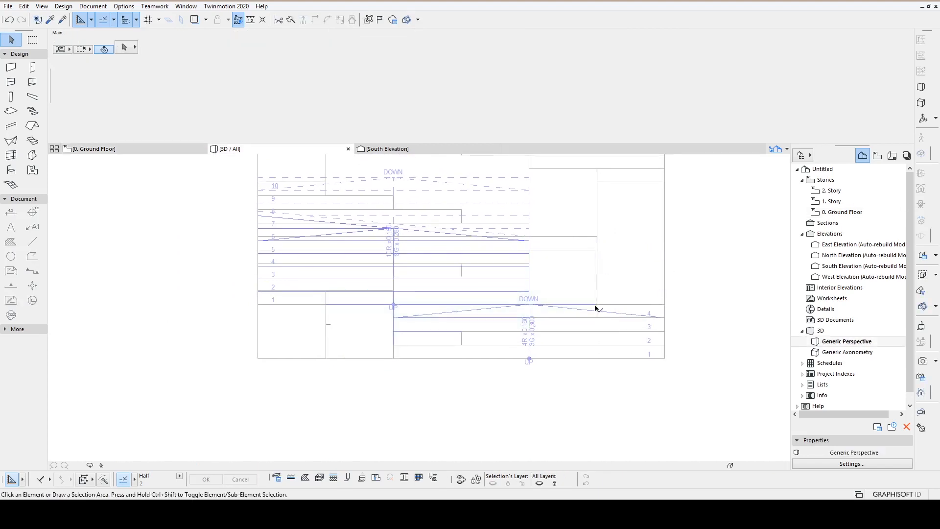
Review the model in 3D, then return to the 0. Ground Floor plan.
{"action": "left_click", "coordinate": [226, 148]}
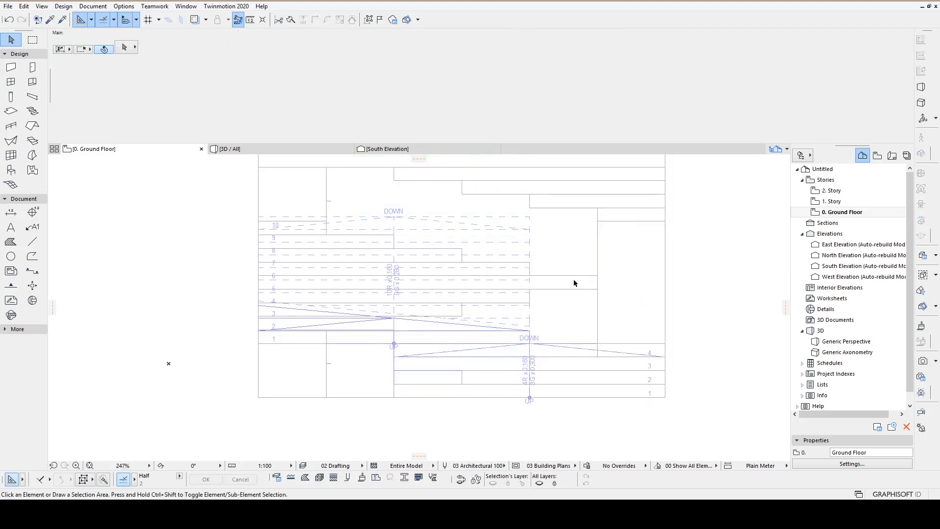
Draw a 30-thick Concrete - Structural slab with the rotated rectangle method beside the stairs.
{"action": "left_click", "coordinate": [10, 112]}
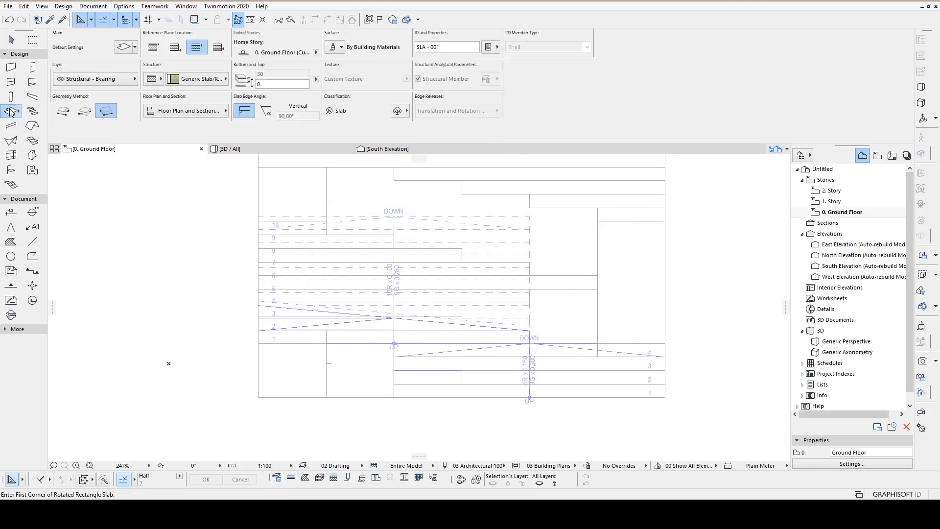
{"action": "left_click", "coordinate": [153, 47]}
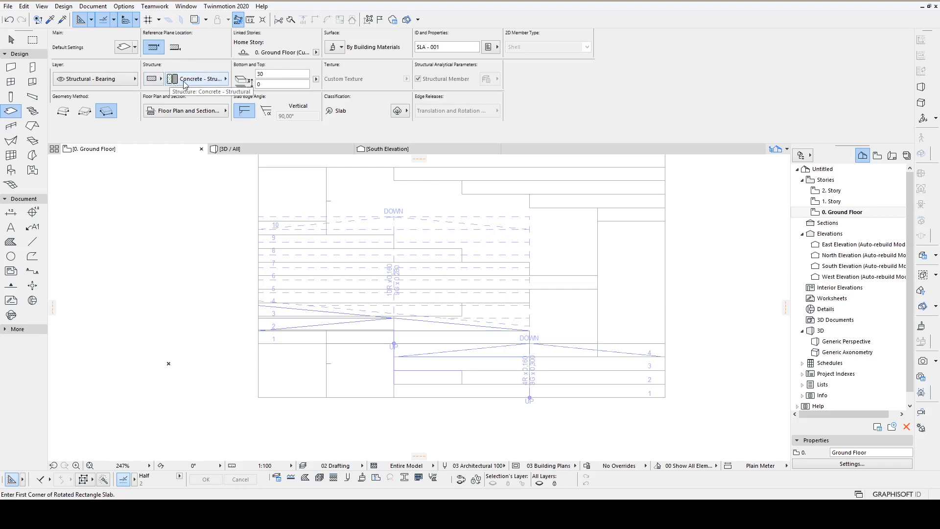
{"action": "left_click", "coordinate": [334, 47]}
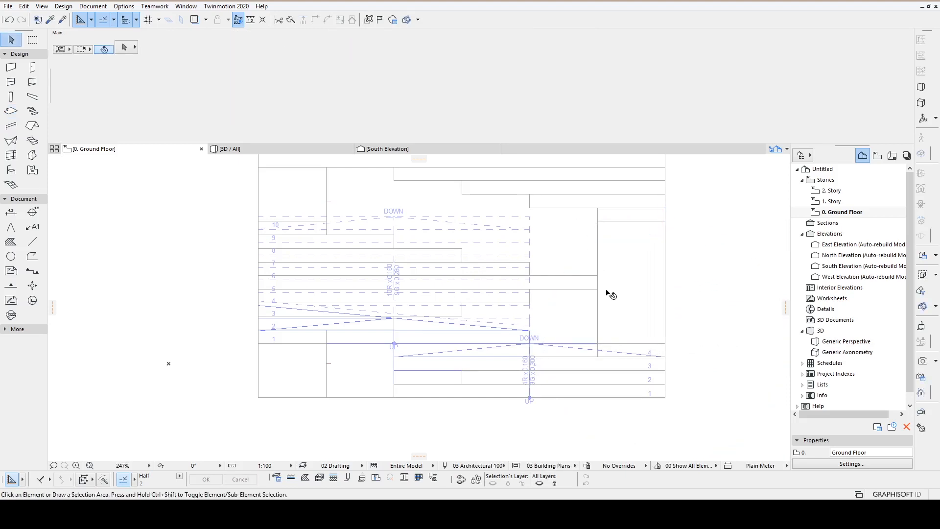
{"action": "left_click", "coordinate": [228, 148]}
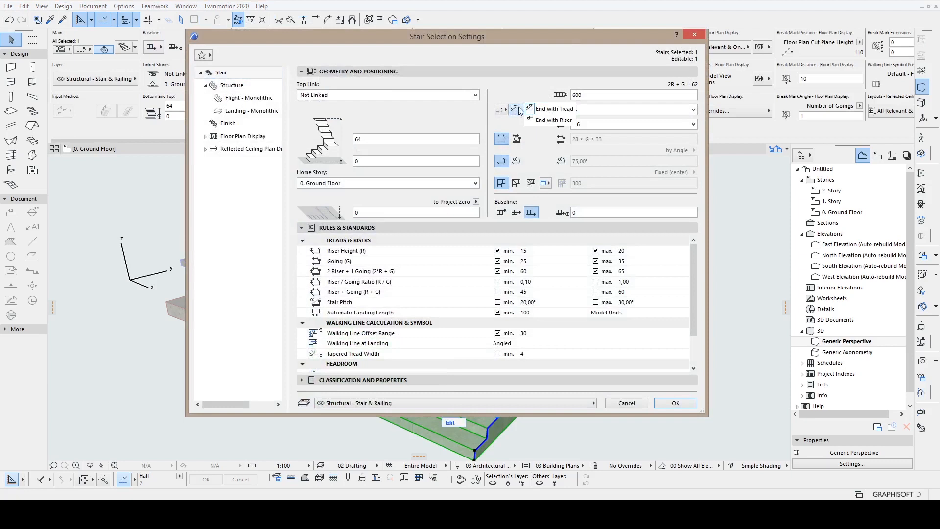
Set the front stair flight to Start with Riser and 16 risers.
{"action": "left_click", "coordinate": [517, 110]}
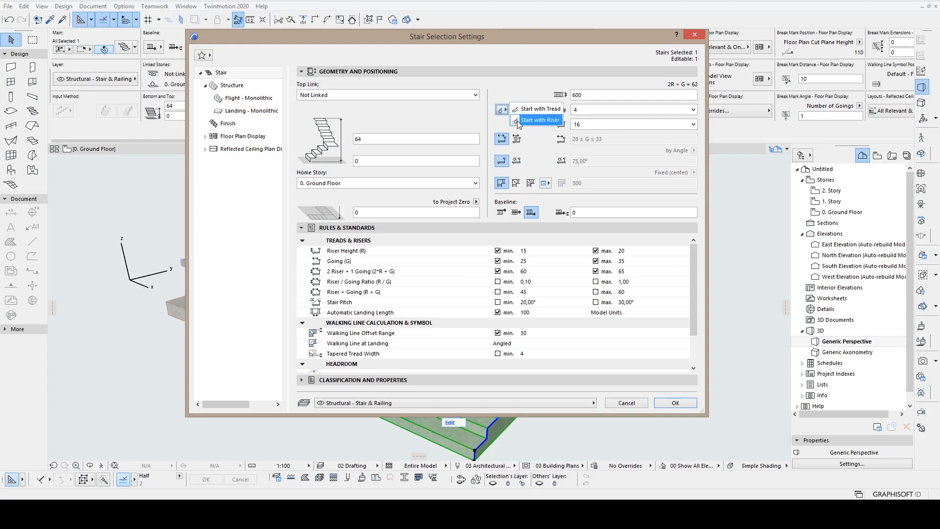
{"action": "left_click", "coordinate": [674, 402]}
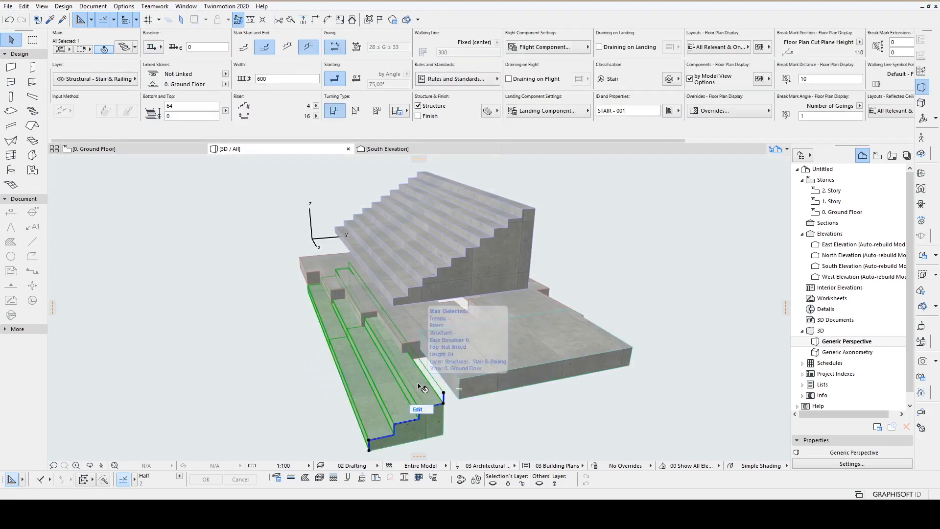
Set the stair's bottom to 80 and give the slab a top offset of 80.
{"action": "left_click", "coordinate": [93, 148]}
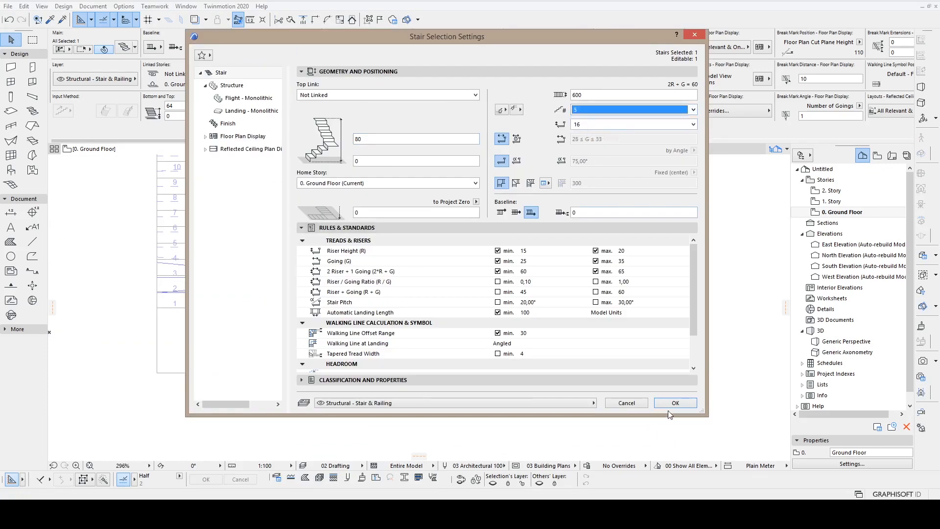
{"action": "left_click", "coordinate": [674, 403]}
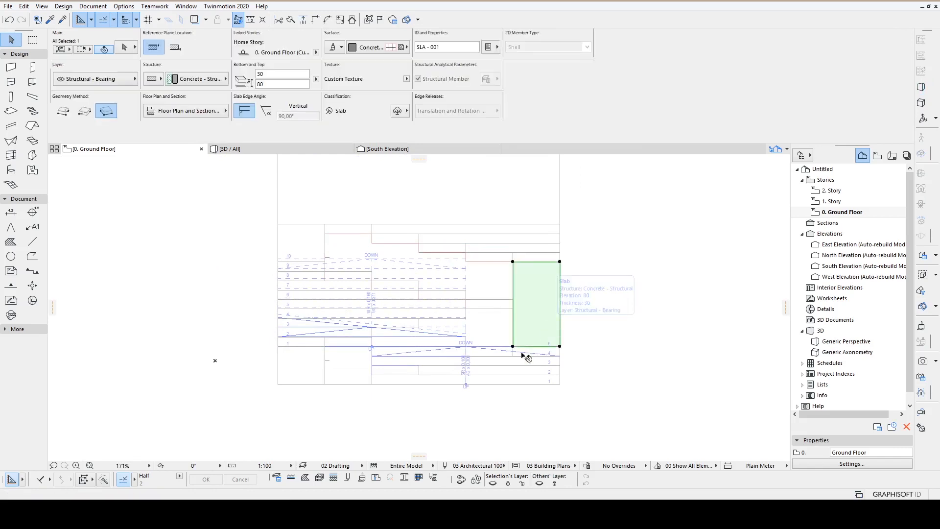
{"action": "left_click_drag", "start_coordinate": [526, 355], "coordinate": [509, 262]}
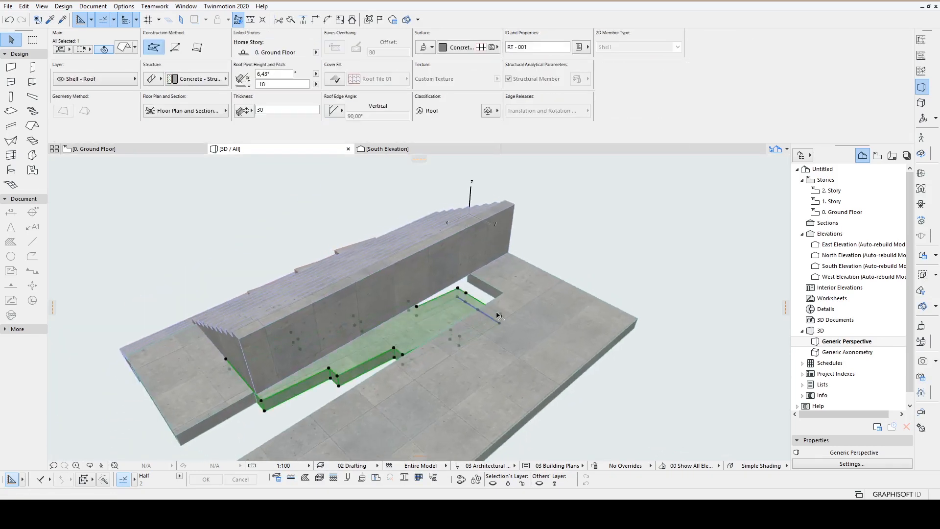
{"action": "mouse_move", "coordinate": [499, 324]}
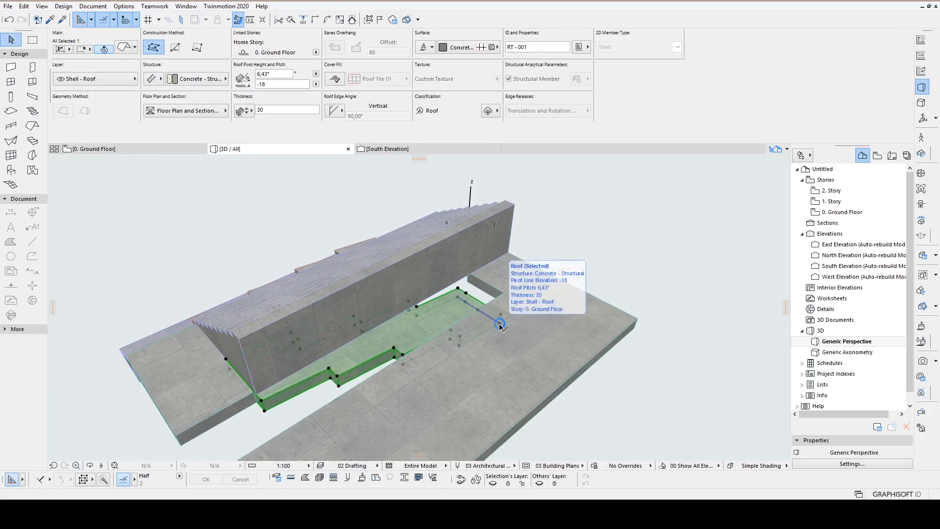
{"action": "mouse_move", "coordinate": [296, 386]}
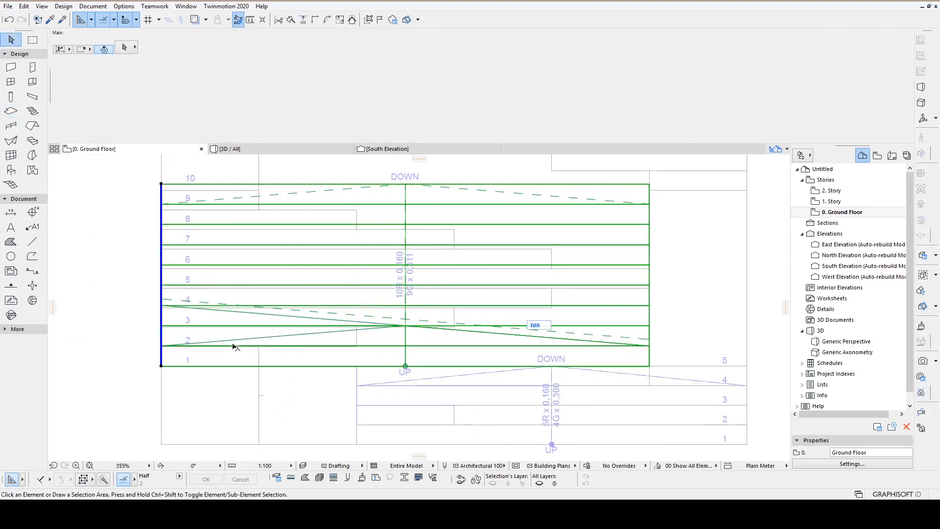
Select the 30 mm, 6.43° ramp roof over the stair flights, then deselect it.
{"action": "left_click", "coordinate": [488, 322]}
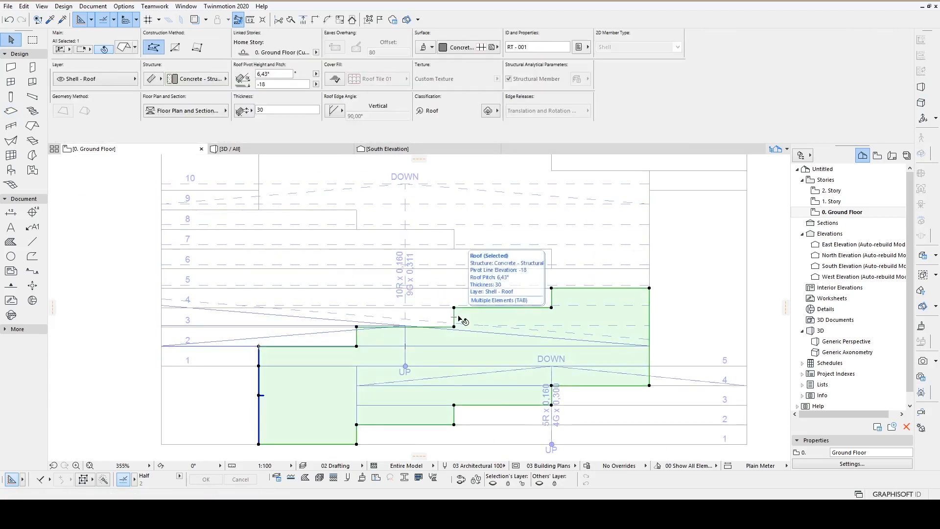
{"action": "left_click", "coordinate": [323, 398]}
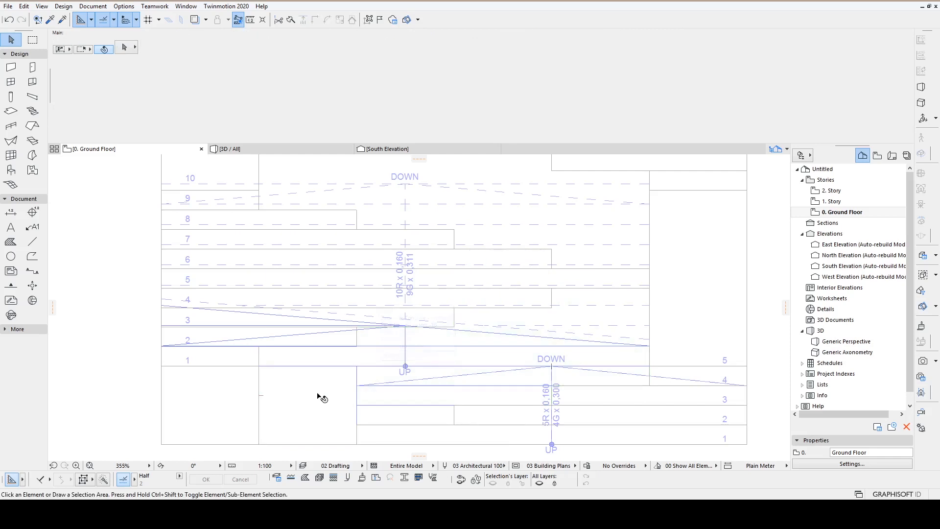
{"action": "left_click", "coordinate": [307, 401]}
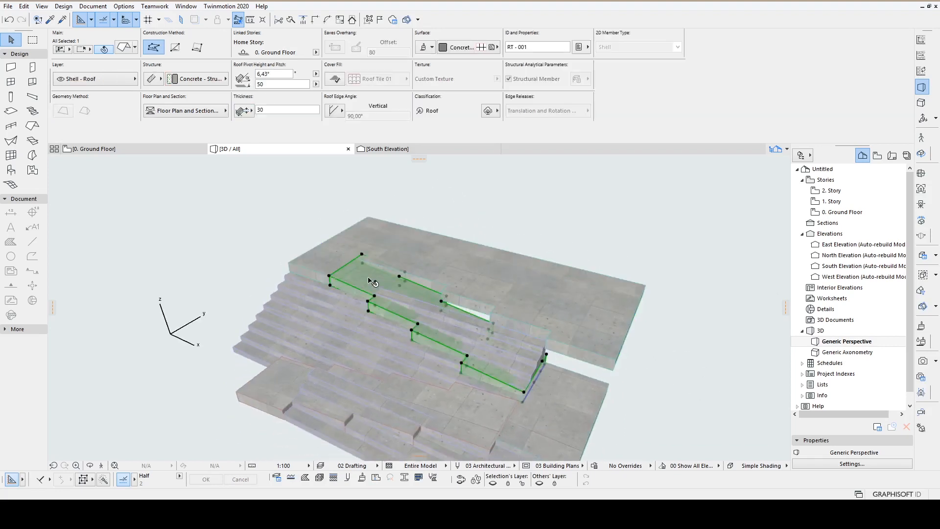
{"action": "mouse_move", "coordinate": [367, 279]}
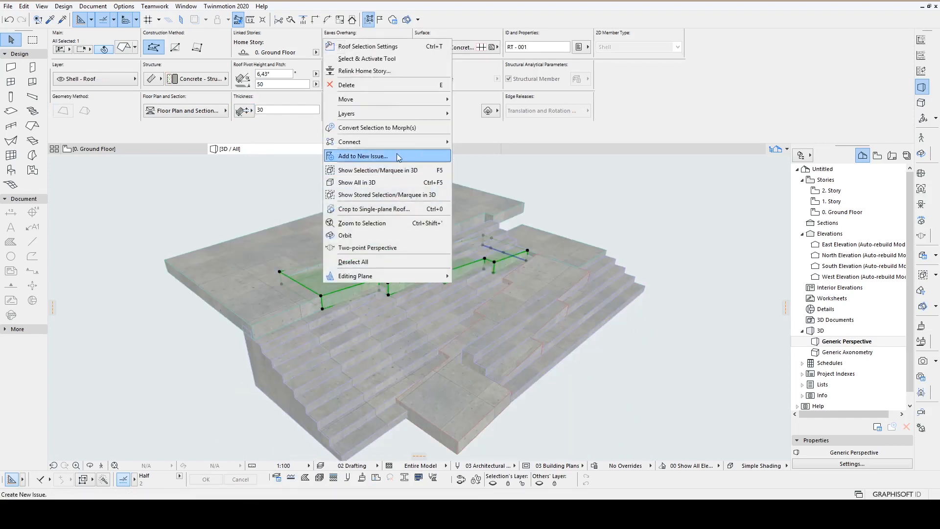
{"action": "mouse_move", "coordinate": [349, 142]}
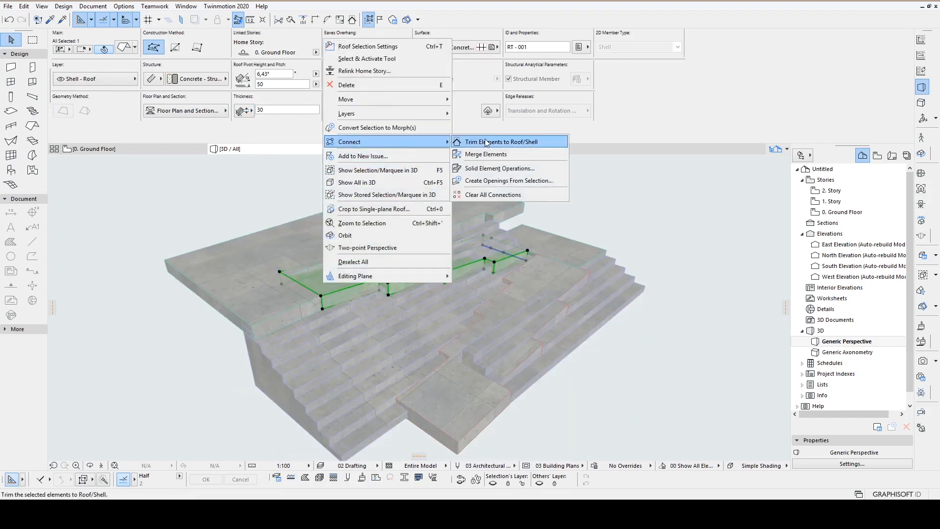
{"action": "mouse_move", "coordinate": [485, 154]}
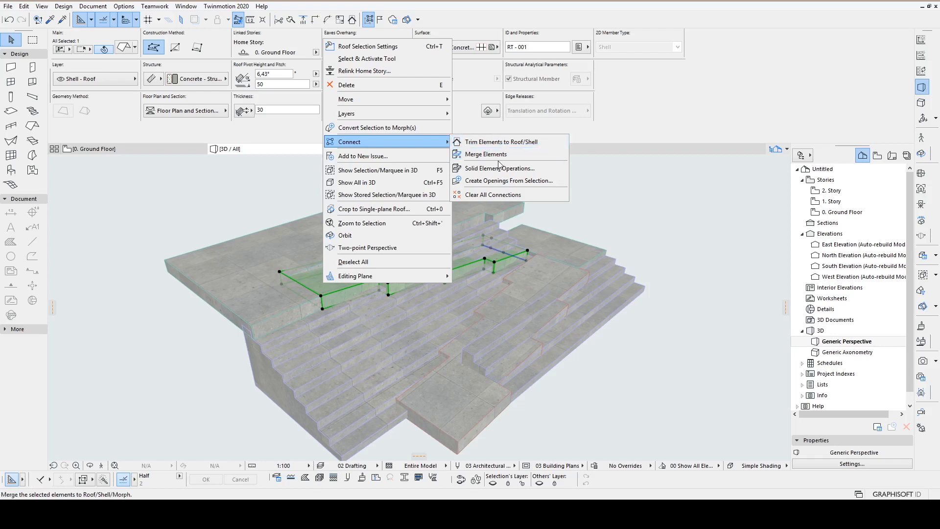
Make the ramp roof an operator subtracting, with upward extrusion, from both stair flights.
{"action": "left_click", "coordinate": [499, 168]}
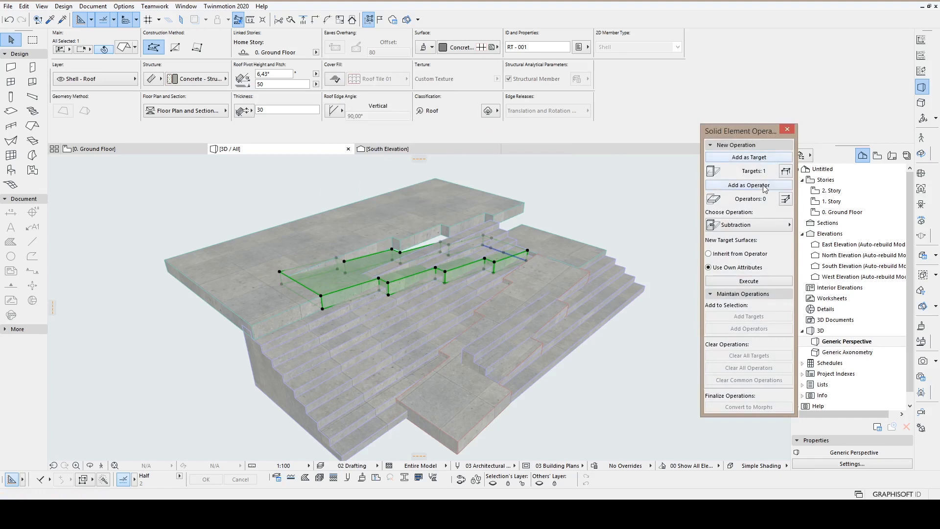
{"action": "left_click", "coordinate": [748, 185]}
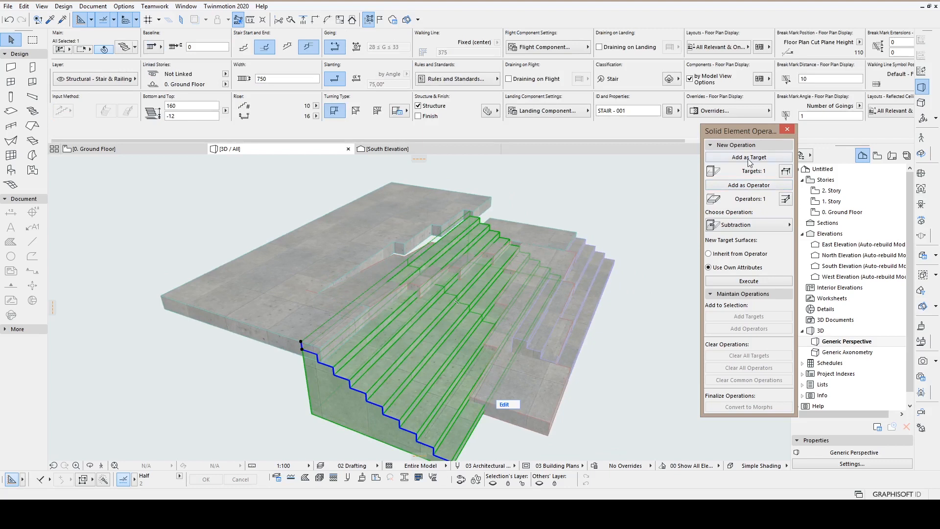
{"action": "left_click", "coordinate": [747, 224]}
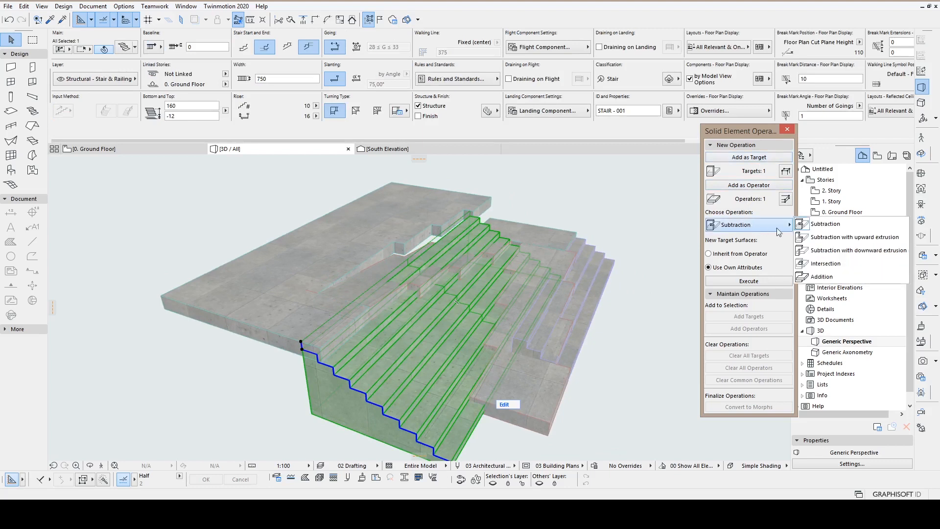
{"action": "left_click", "coordinate": [858, 235]}
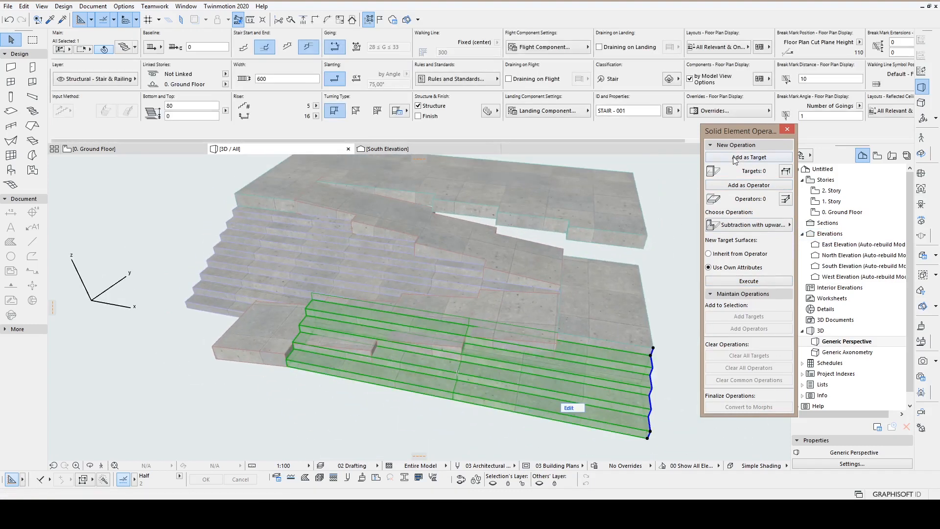
{"action": "mouse_move", "coordinate": [764, 160]}
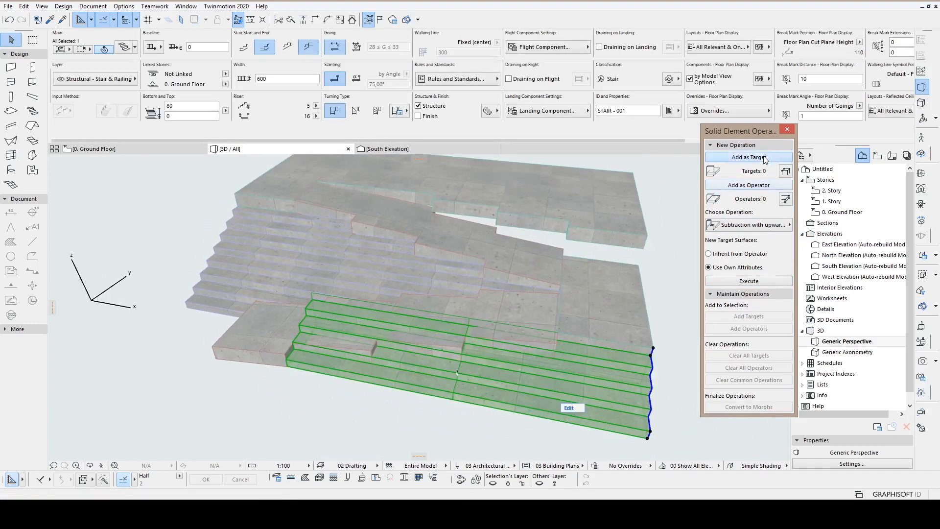
{"action": "left_click", "coordinate": [748, 156]}
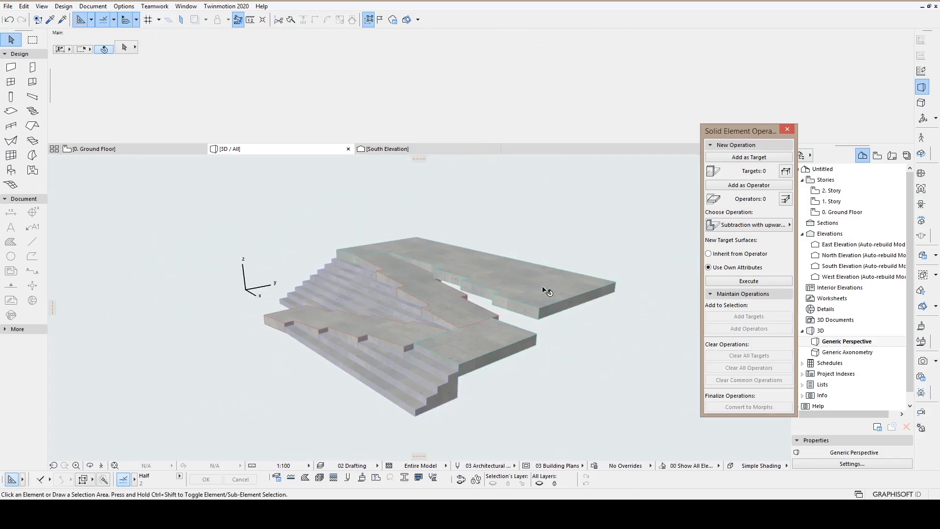
Place the corners of a new concrete slab outline on the Ground Floor plan.
{"action": "left_click", "coordinate": [552, 285]}
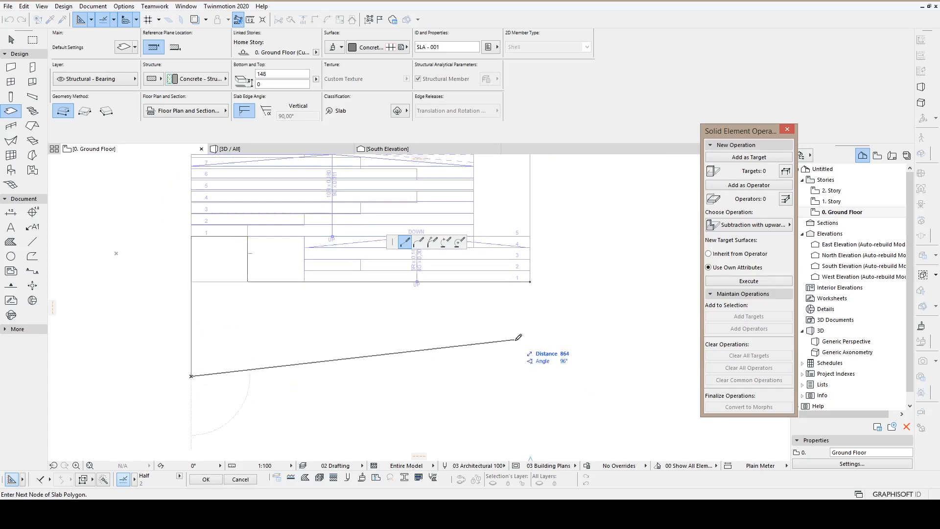
{"action": "left_click", "coordinate": [528, 278]}
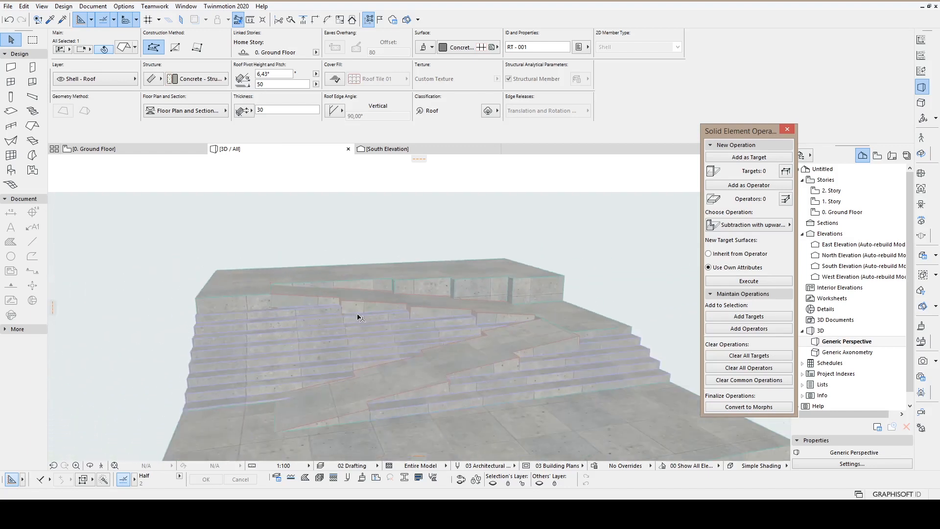
Select the ramp roofs and give them a cover fill pattern in plan.
{"action": "left_click", "coordinate": [91, 147]}
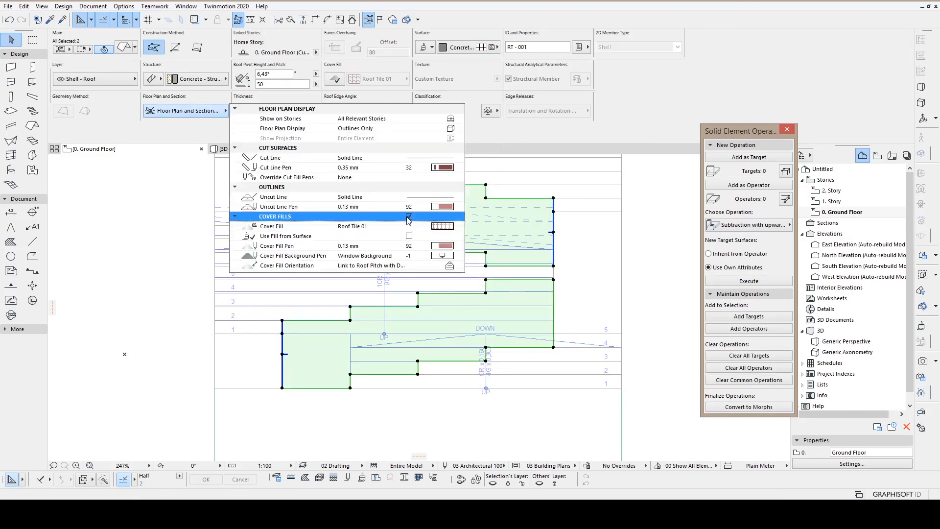
{"action": "left_click", "coordinate": [443, 226]}
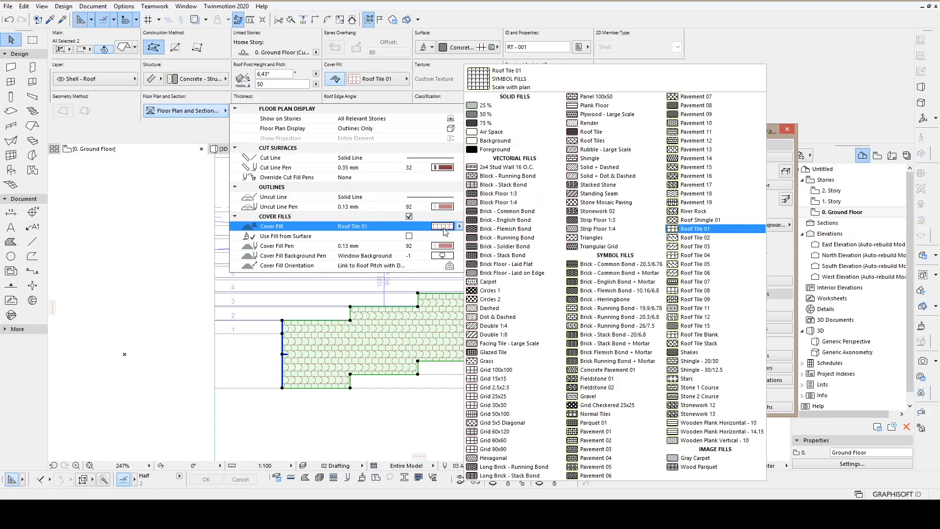
{"action": "left_click", "coordinate": [495, 140]}
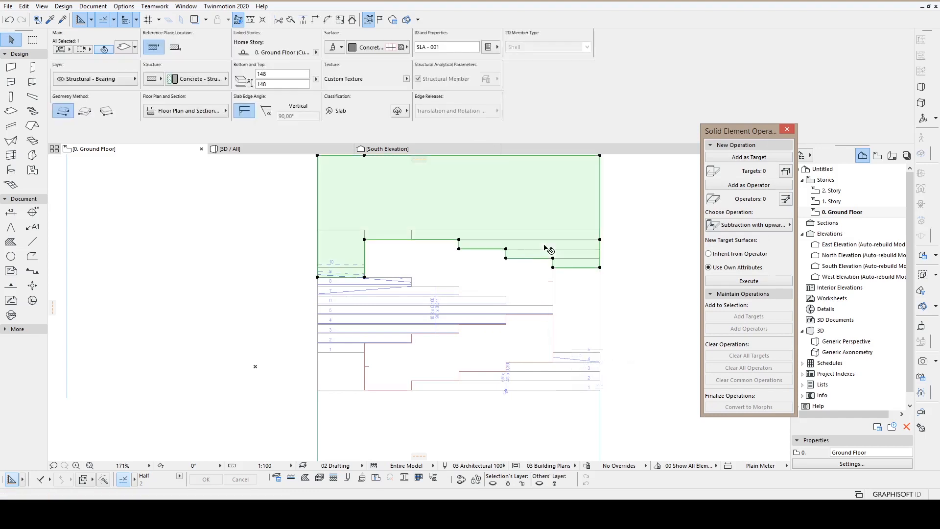
{"action": "left_click", "coordinate": [545, 251]}
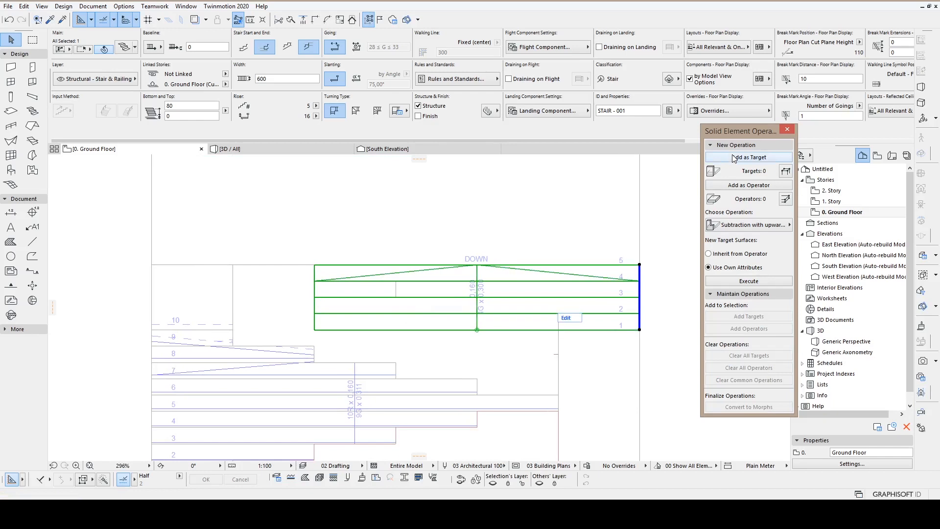
{"action": "left_click", "coordinate": [748, 156]}
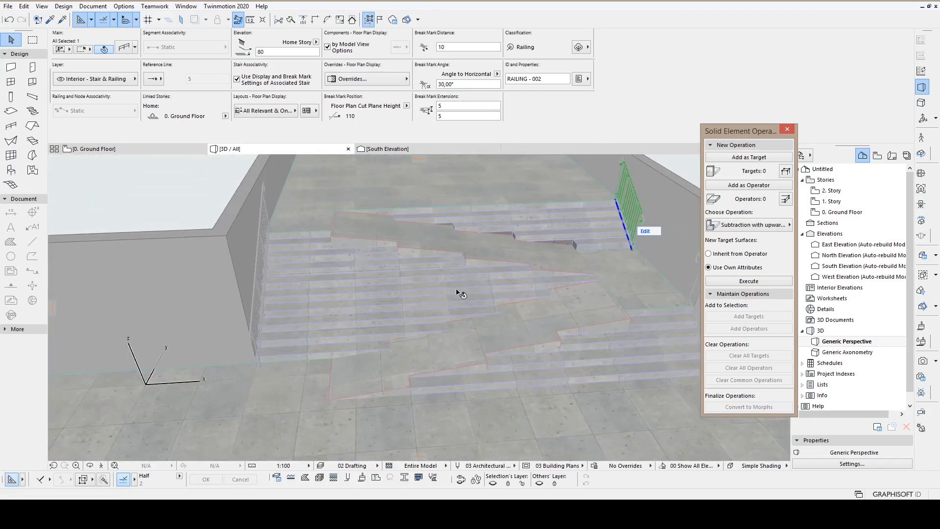
Orbit the 3D model to face the stairs and their side walls head-on.
{"action": "left_click_drag", "start_coordinate": [459, 293], "coordinate": [453, 292]}
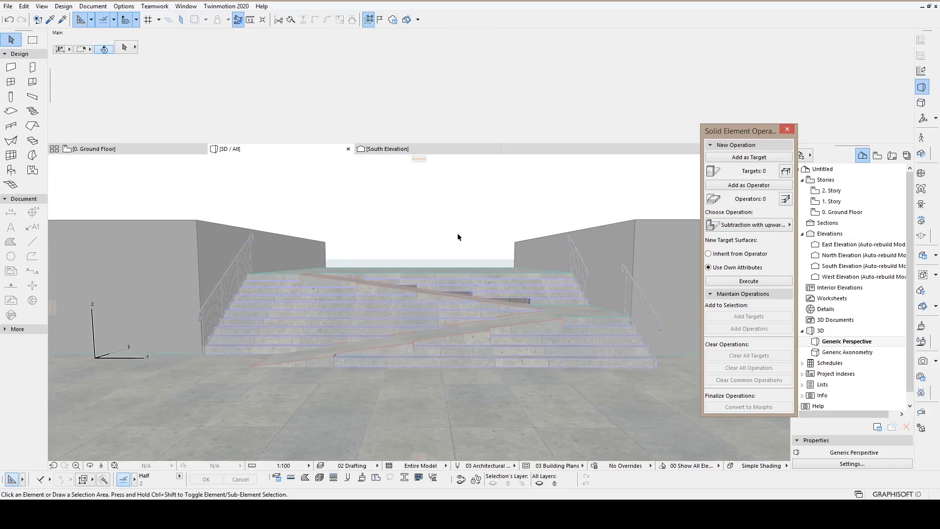
{"action": "mouse_move", "coordinate": [547, 195]}
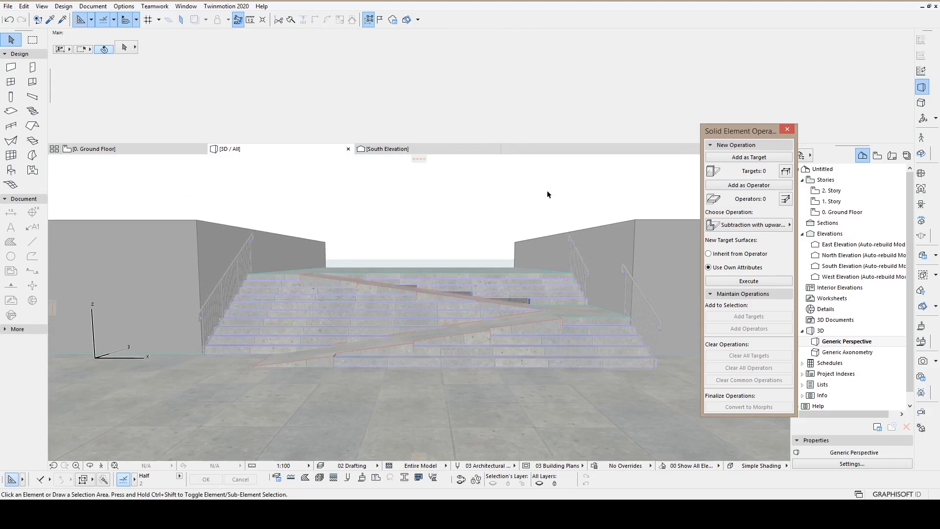
{"action": "mouse_move", "coordinate": [580, 188]}
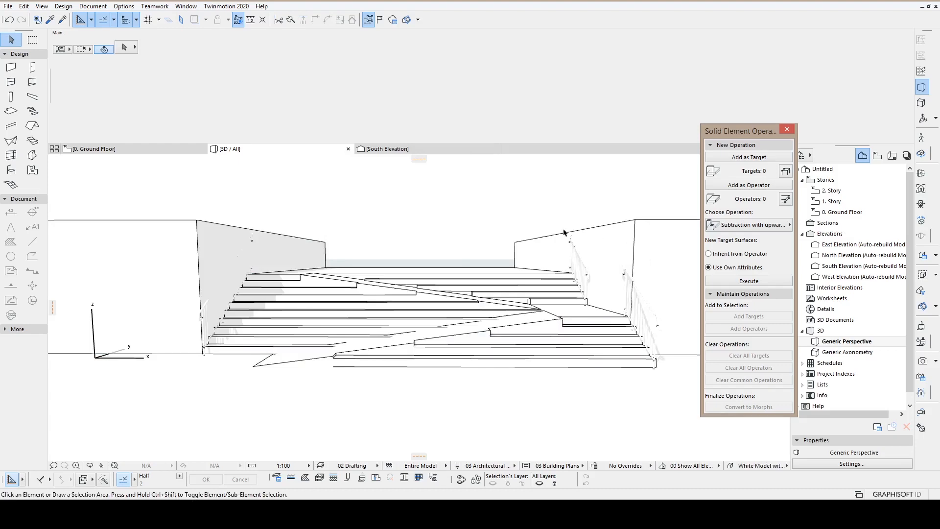
{"action": "mouse_move", "coordinate": [619, 220]}
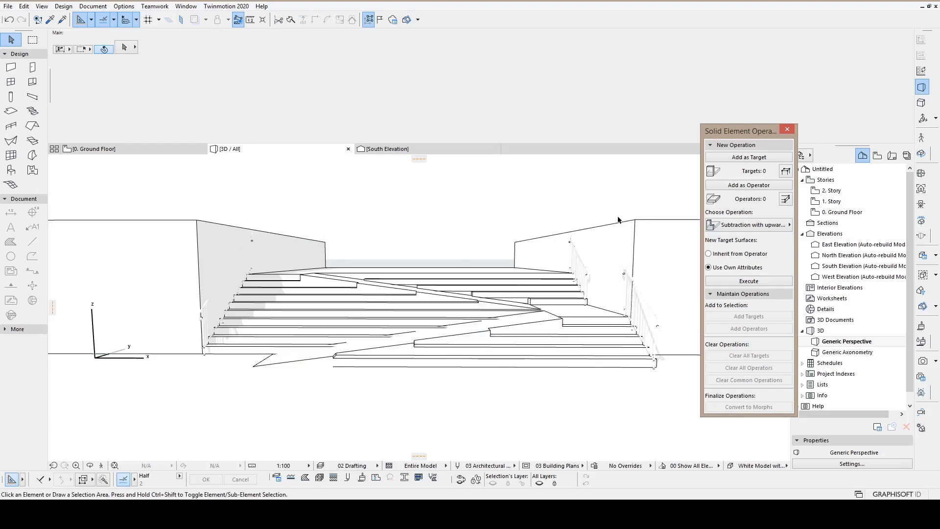